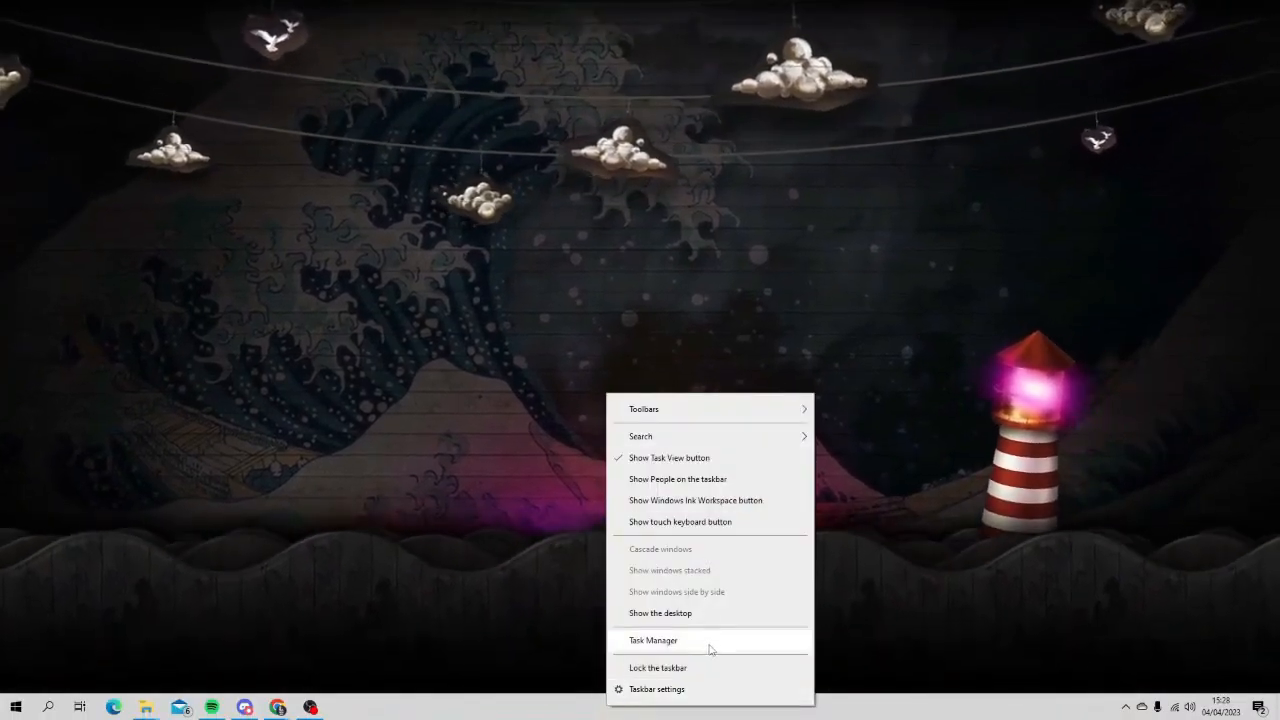
Review the running processes list and end the selected background task.
click(652, 640)
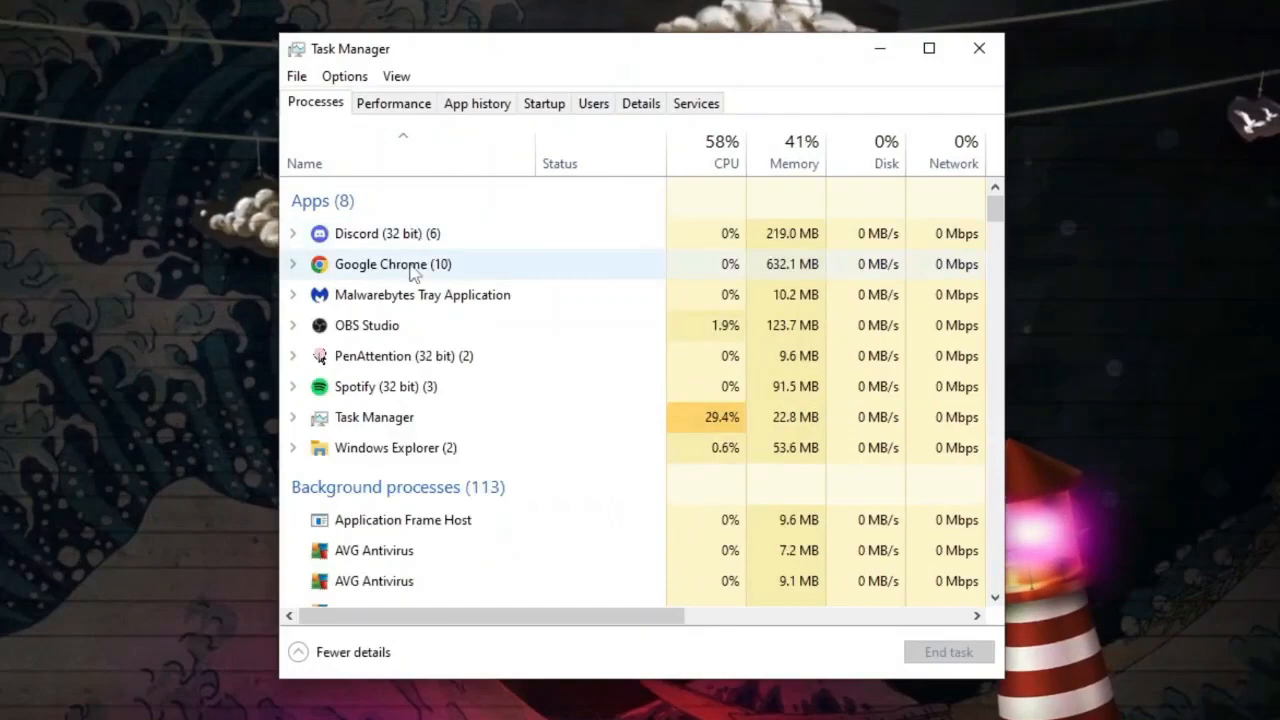
scroll(down, 3)
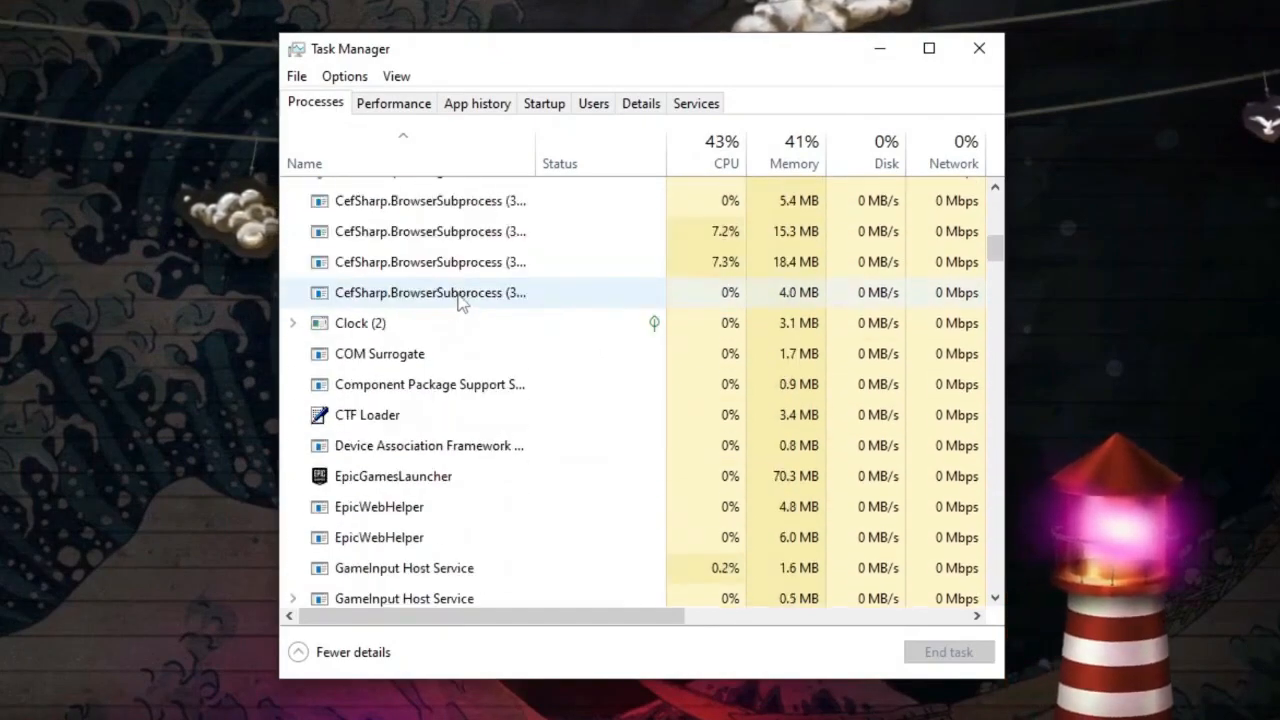
scroll(down, 3)
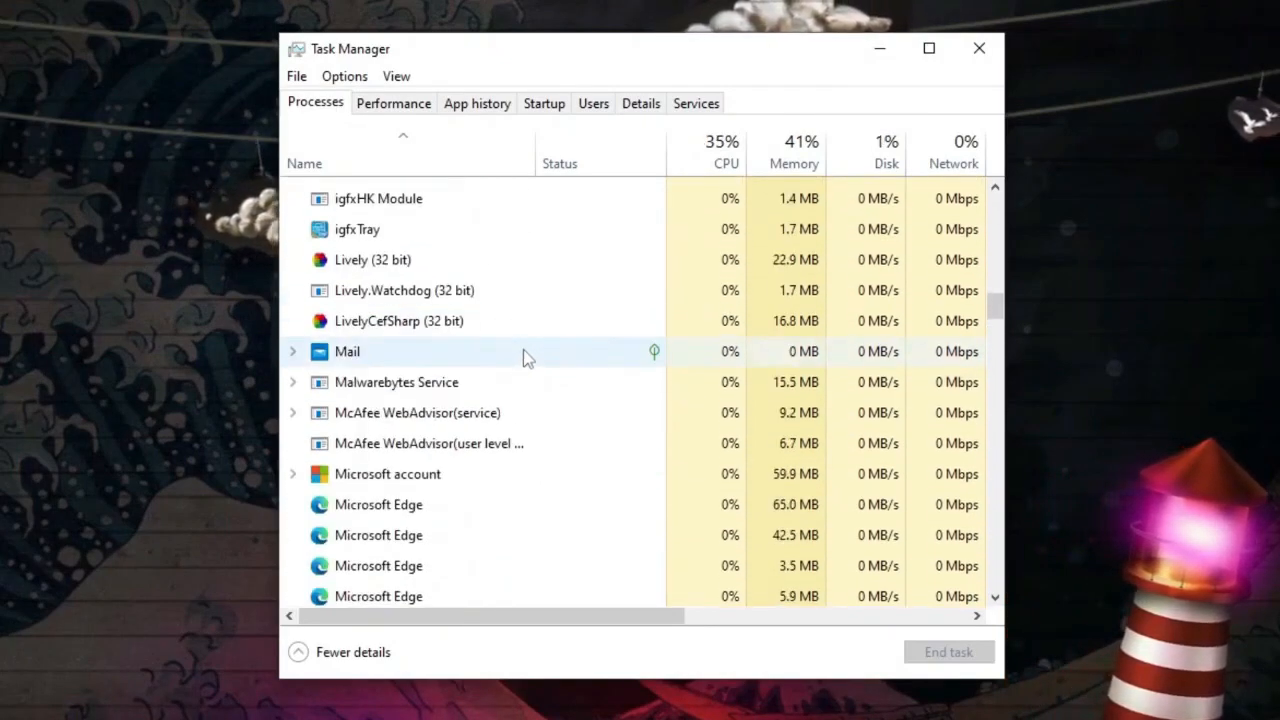
scroll(down, 3)
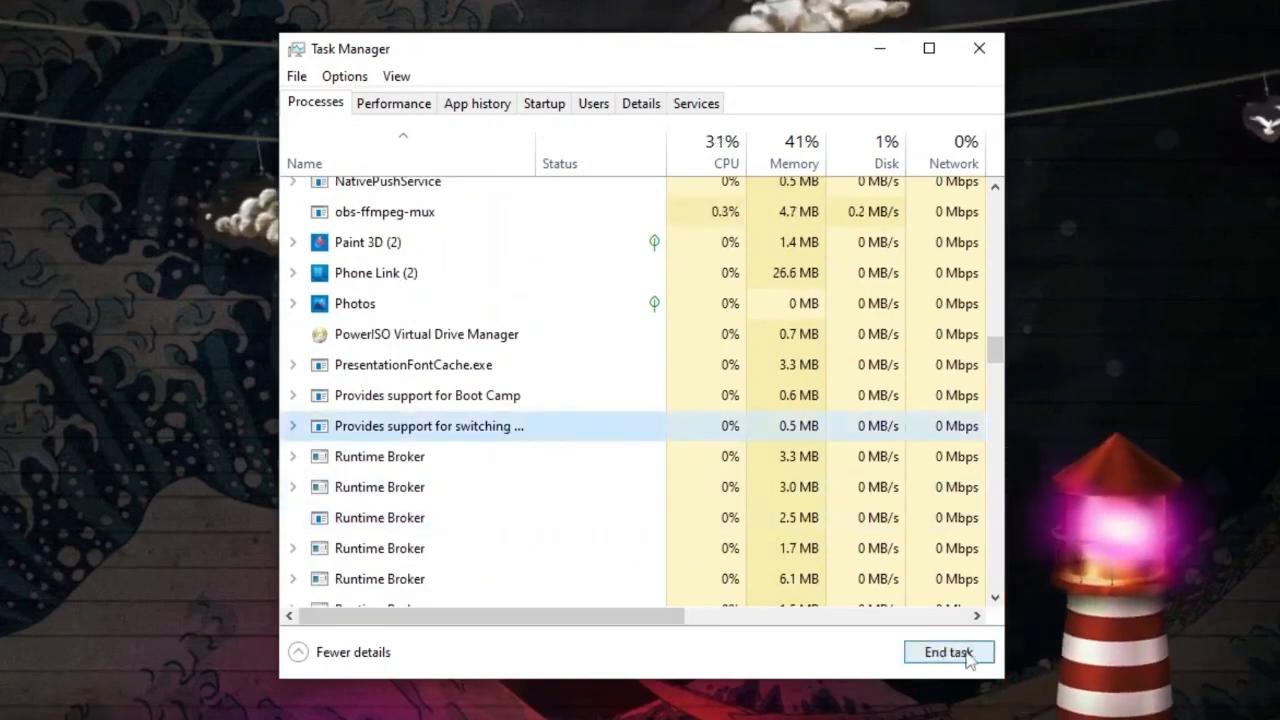
click(948, 652)
text(run)
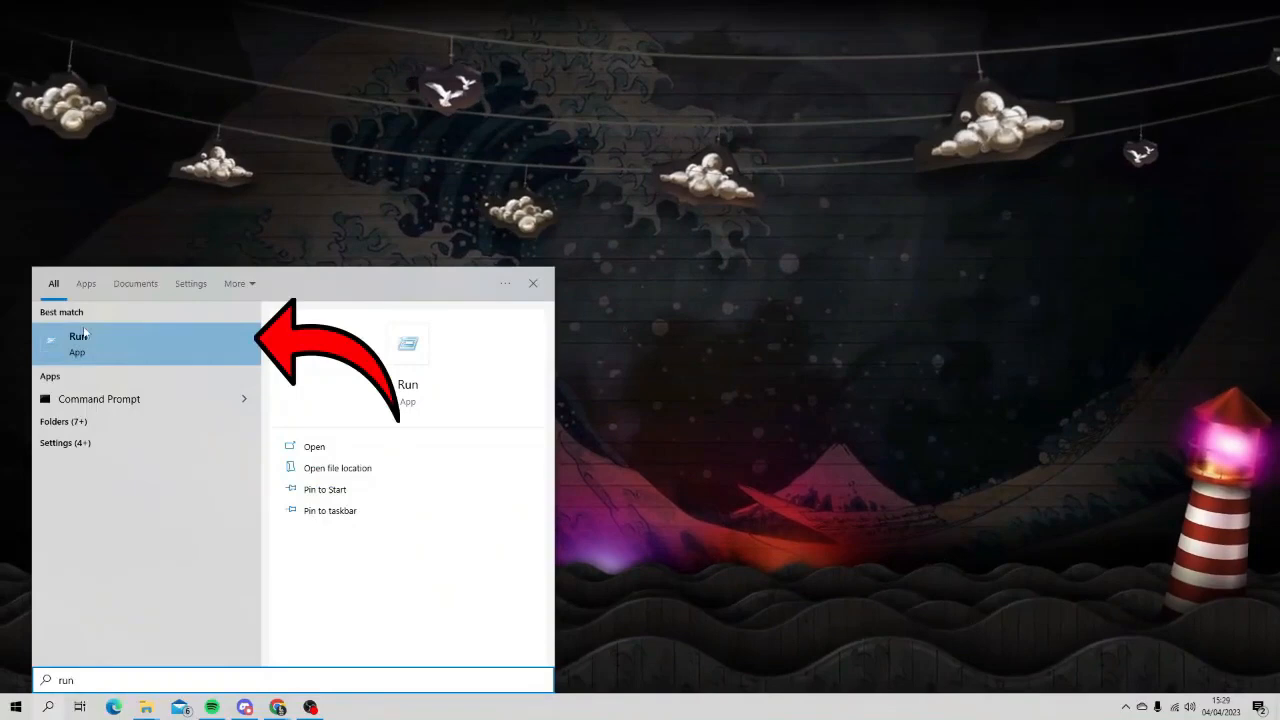
Use Run with %appdata% to open the Roaming folder in File Explorer.
click(76, 344)
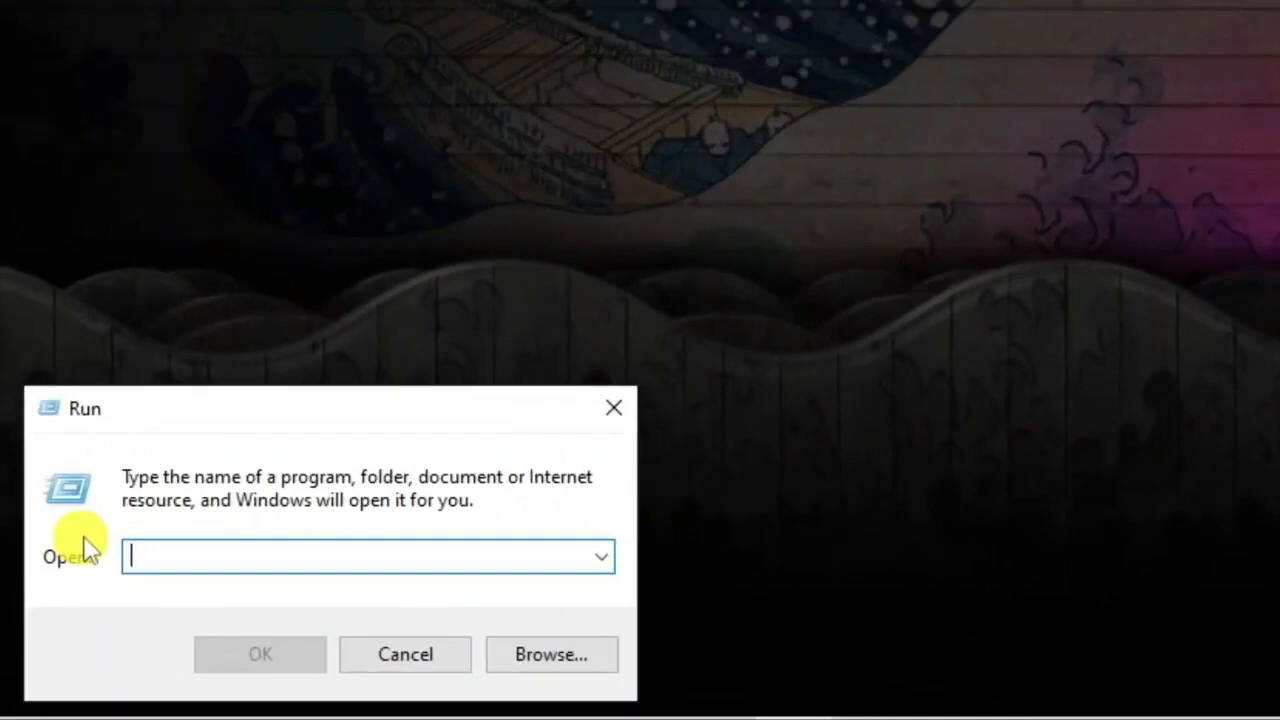
text(%app)
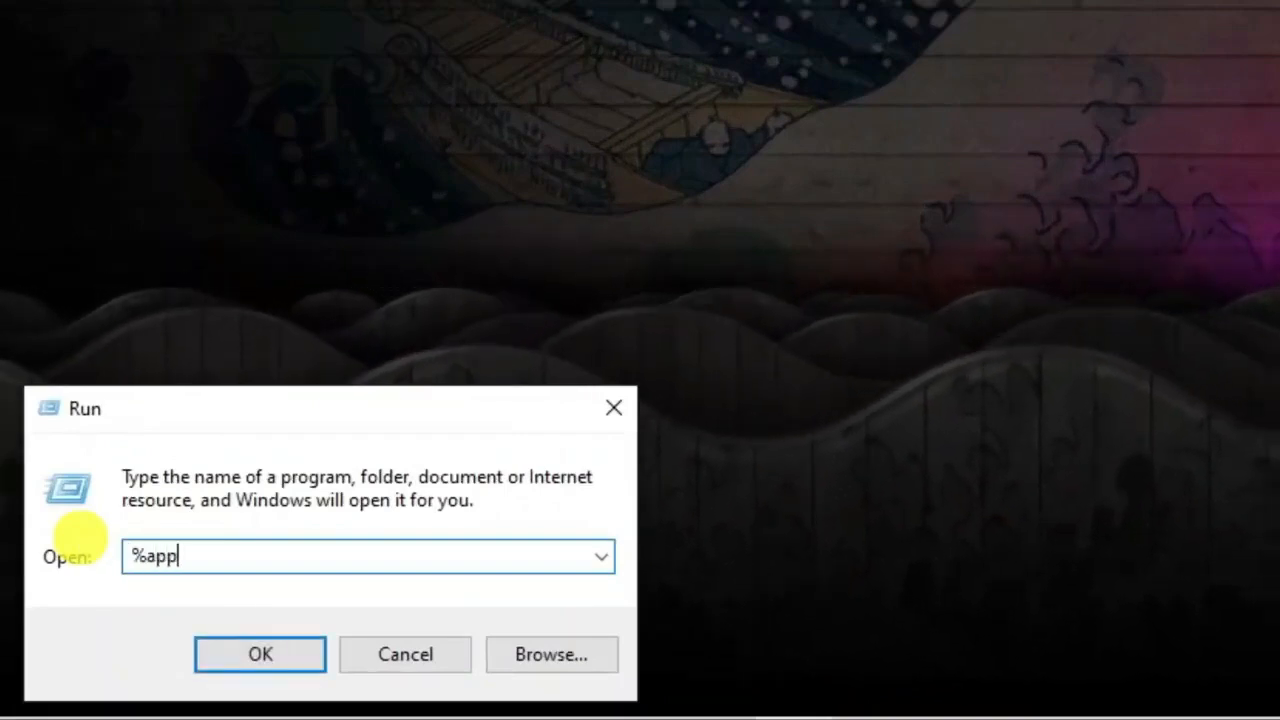
text(data%)
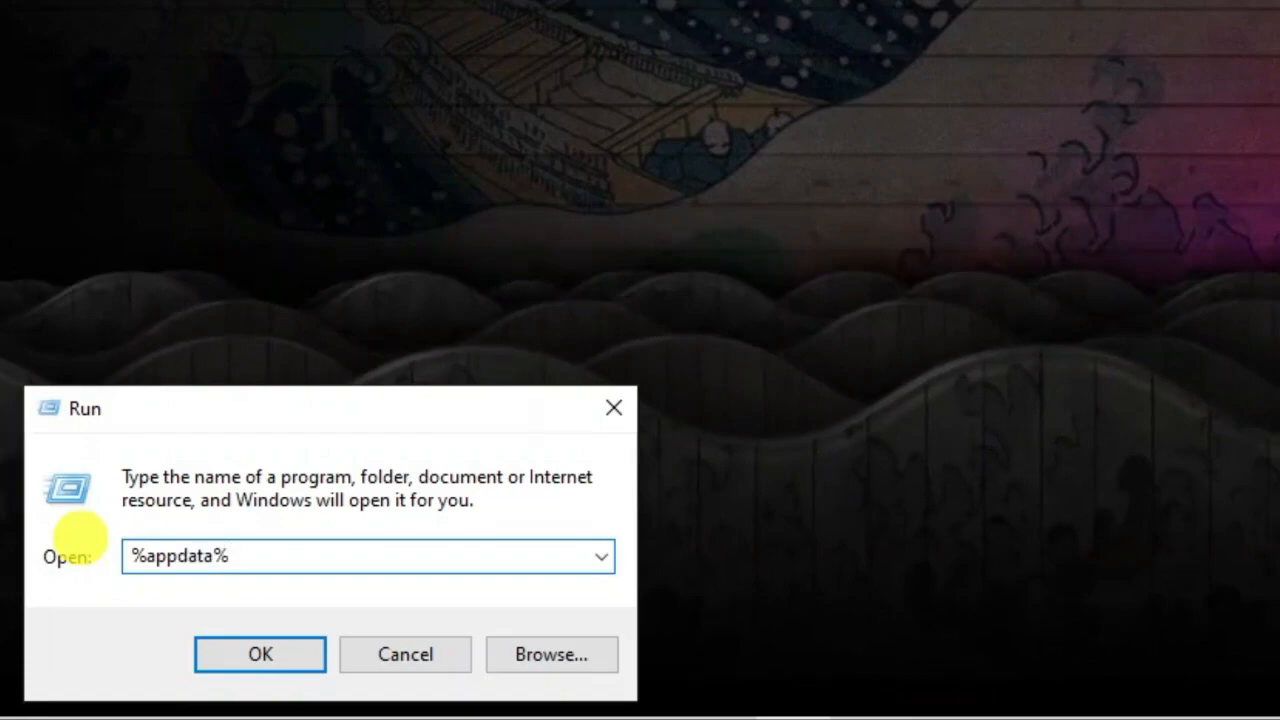
click(260, 654)
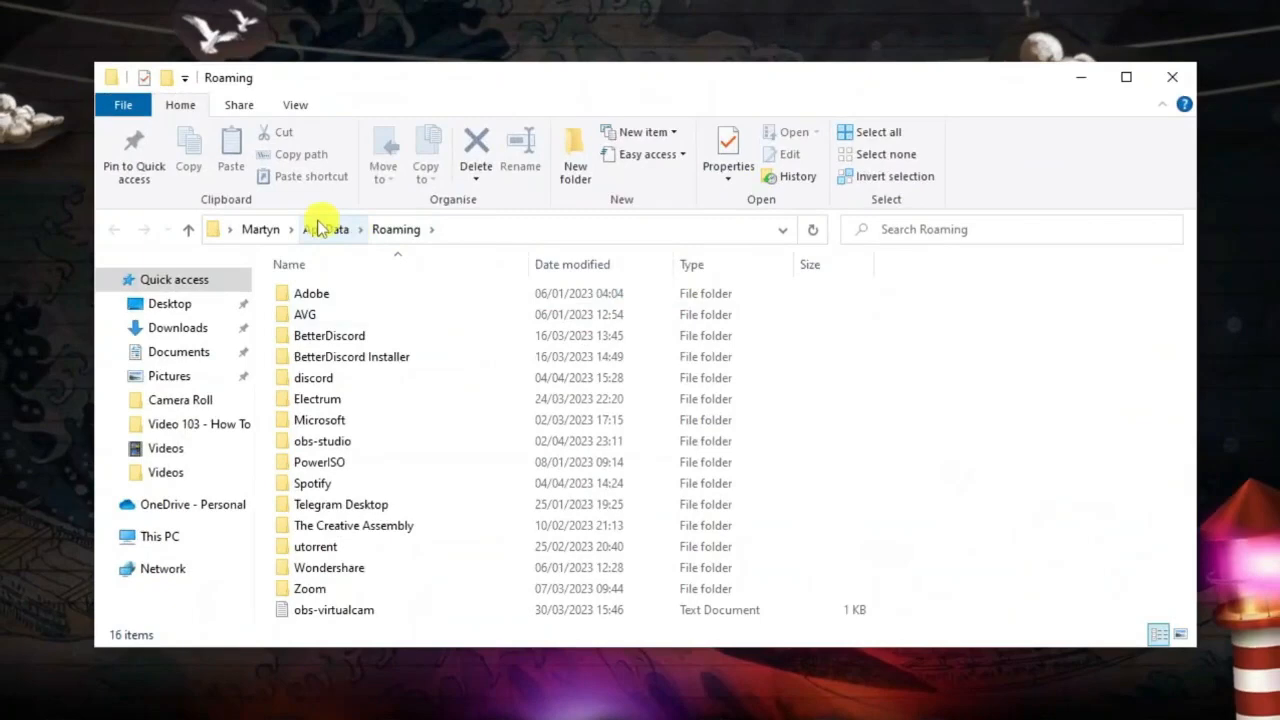
Go up to AppData and open the Local folder.
click(324, 228)
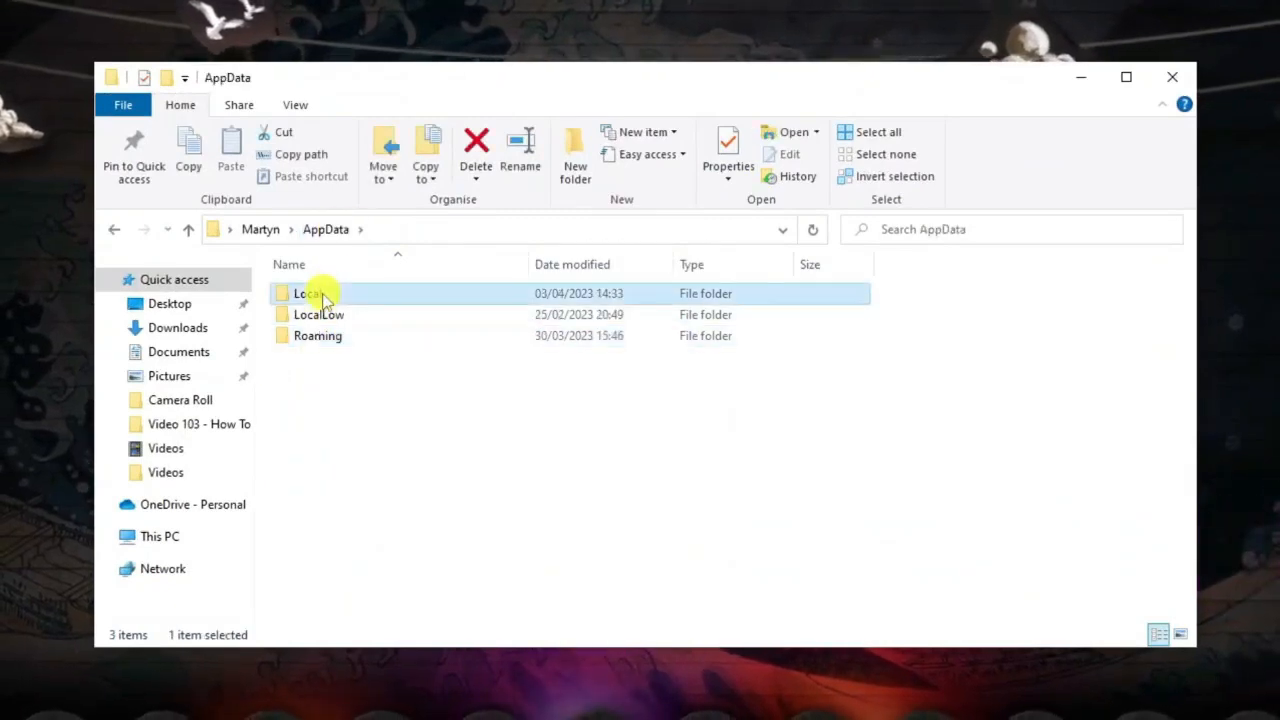
double_click(308, 292)
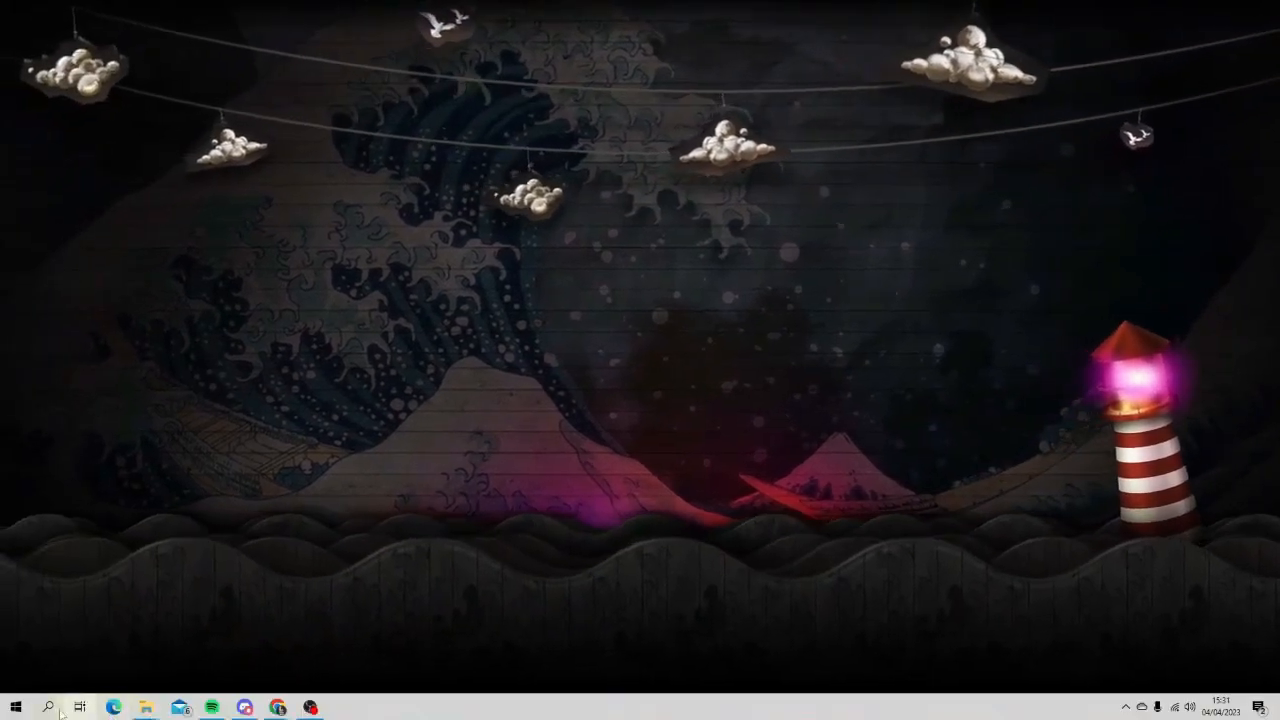
Search for Settings and show the VPN page under Network & Internet.
click(48, 708)
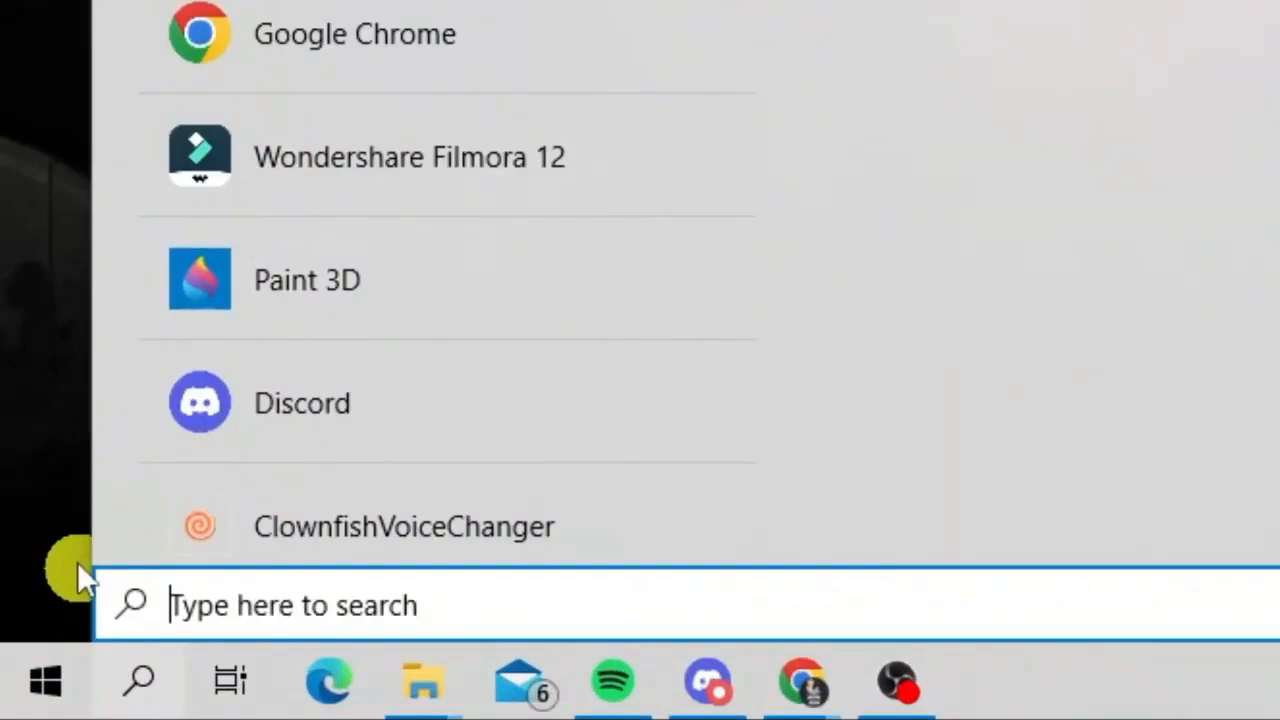
text(setting)
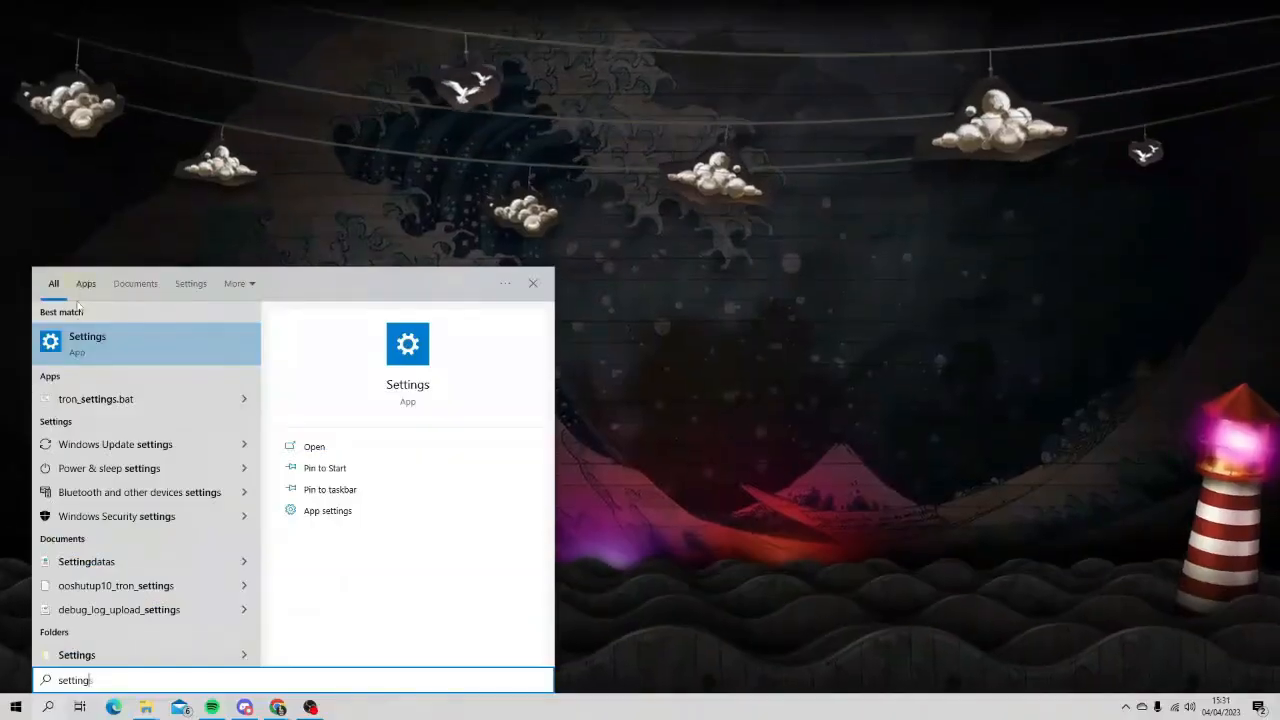
click(88, 336)
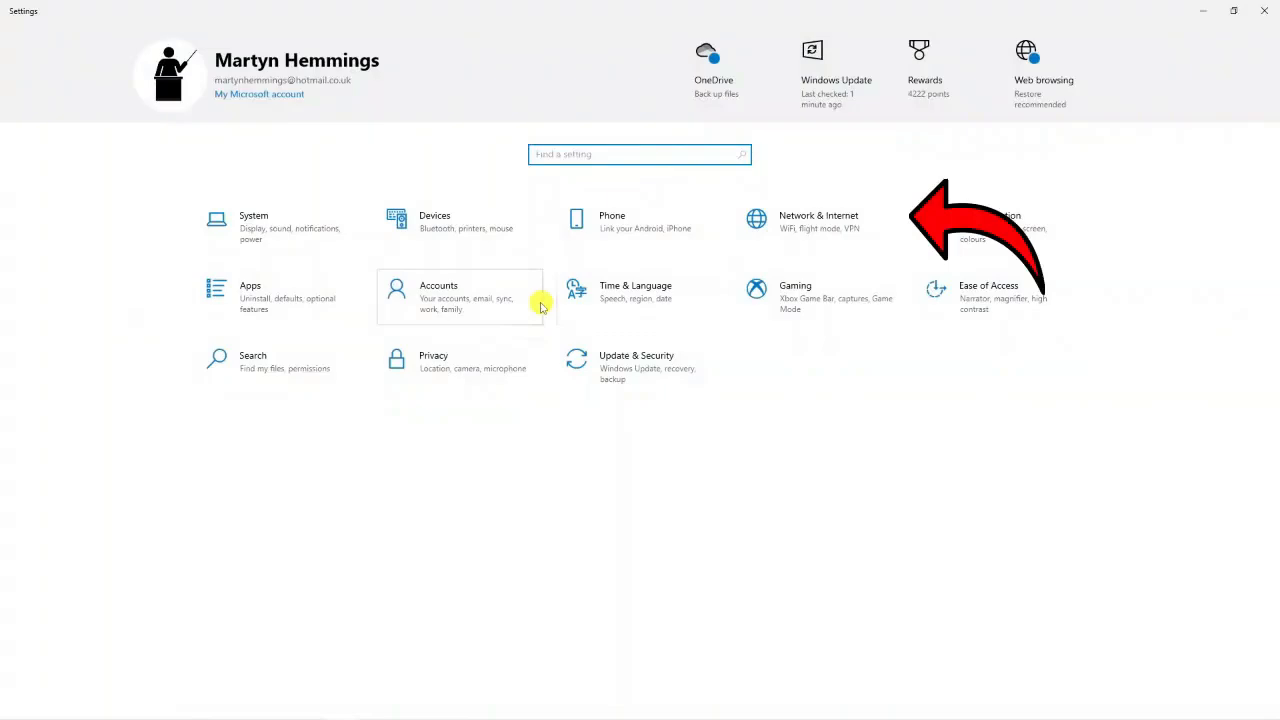
click(818, 220)
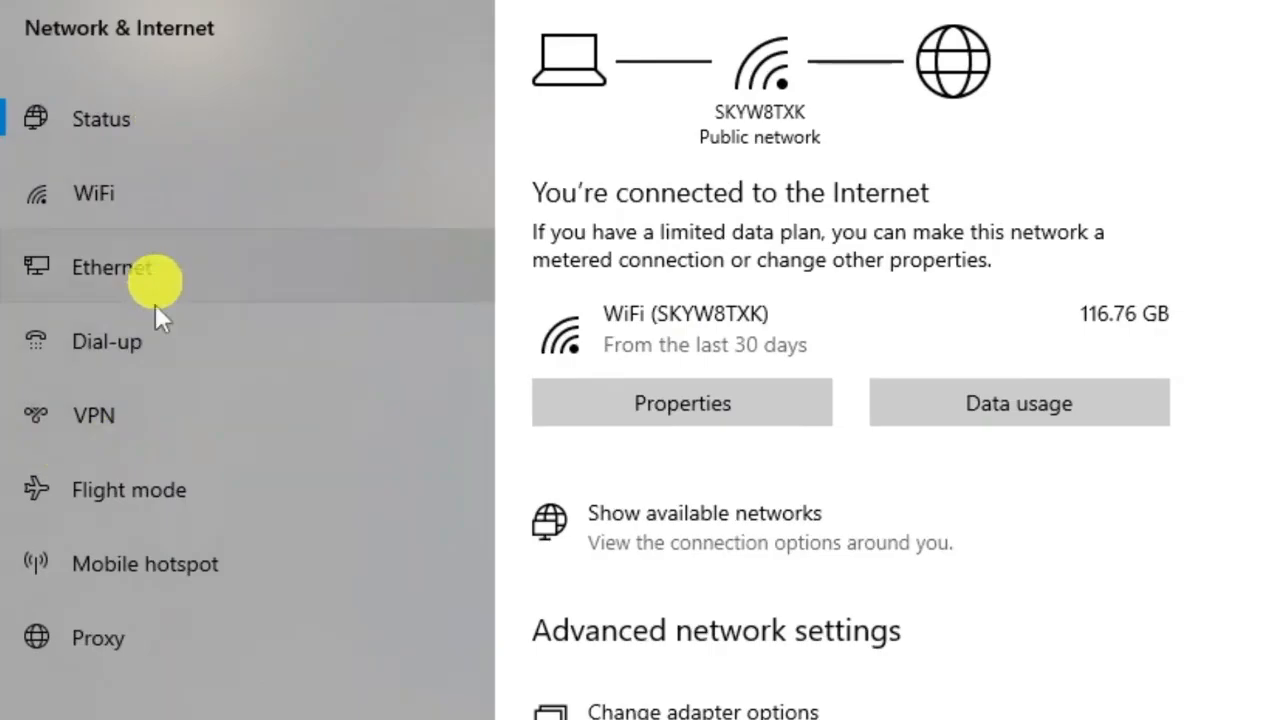
click(92, 414)
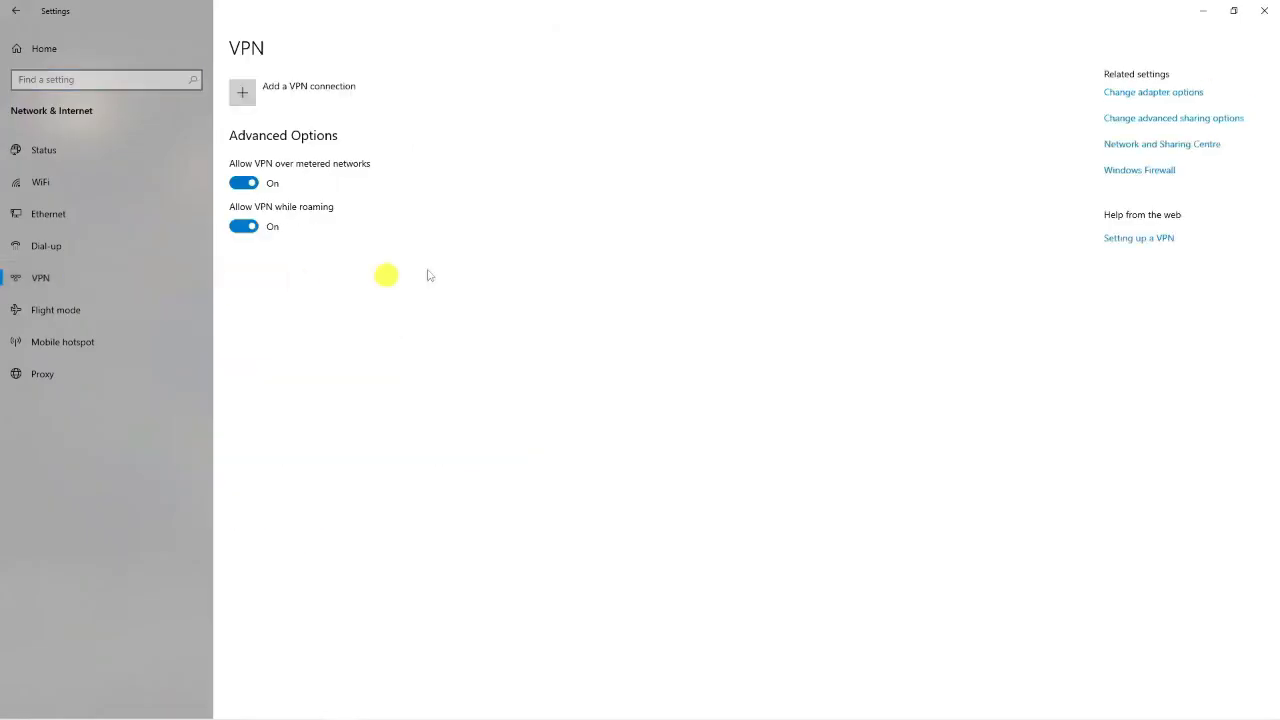
mouse_move(608, 210)
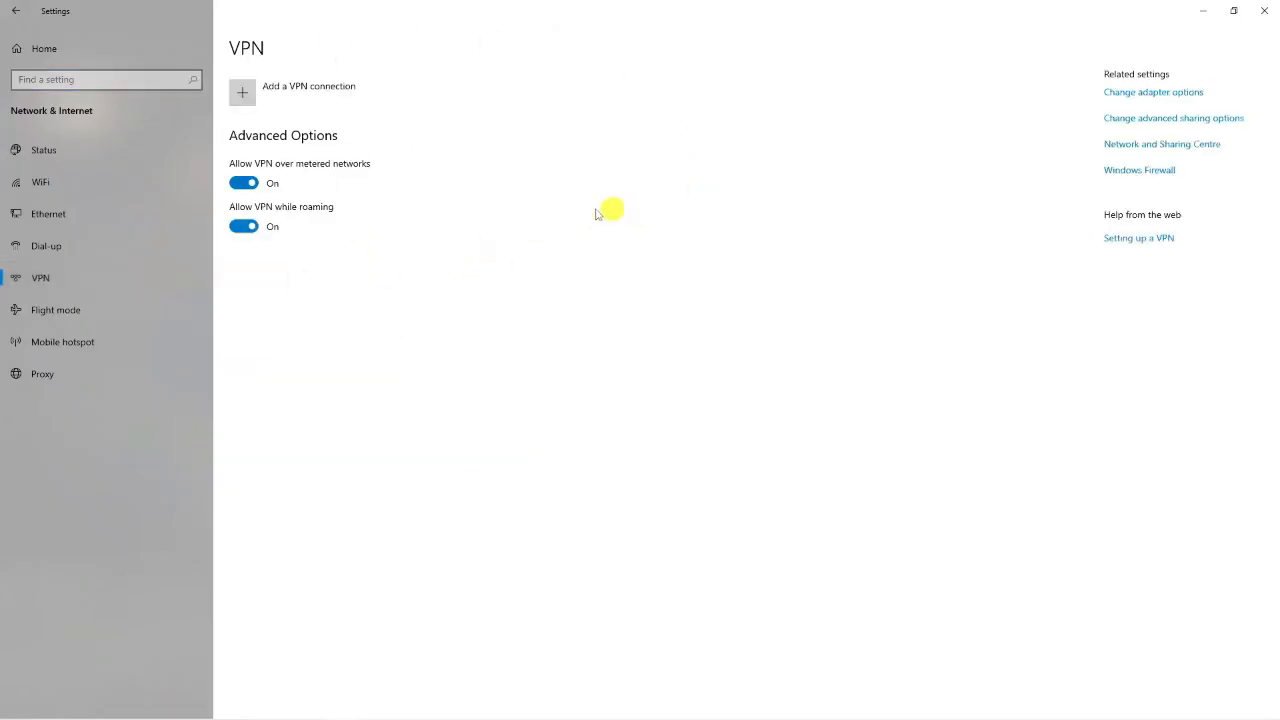
mouse_move(426, 172)
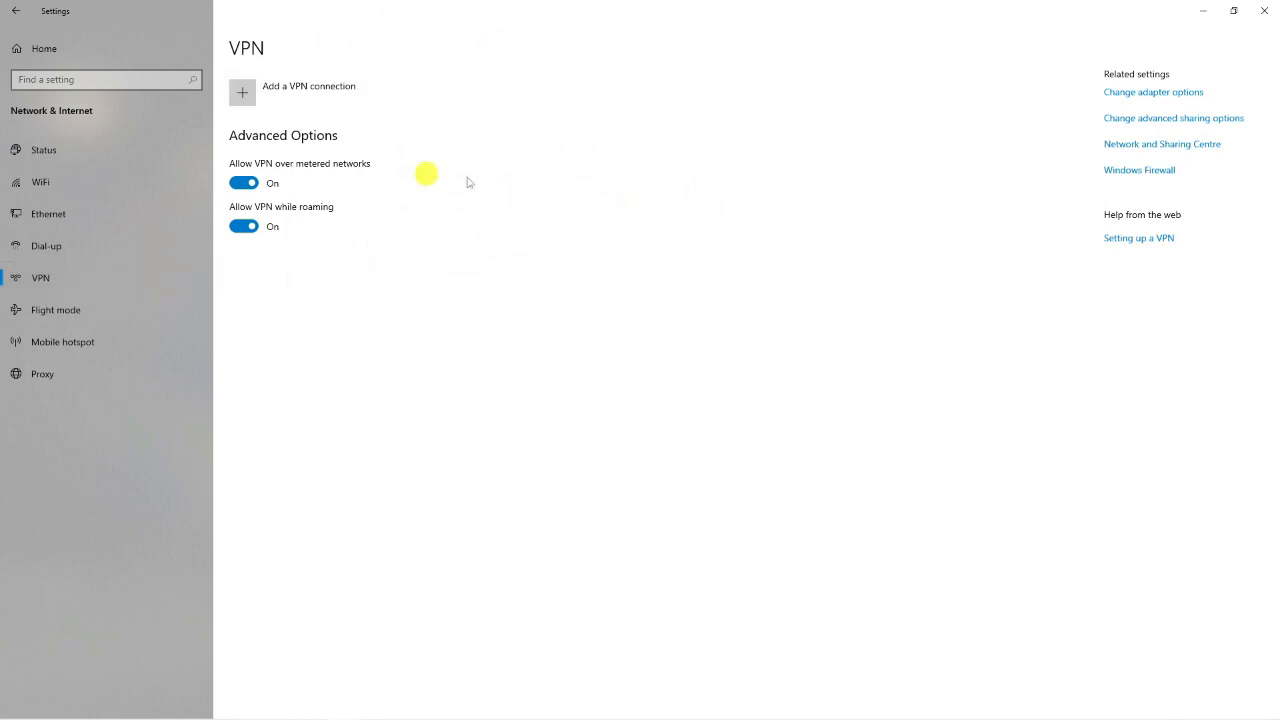
mouse_move(684, 138)
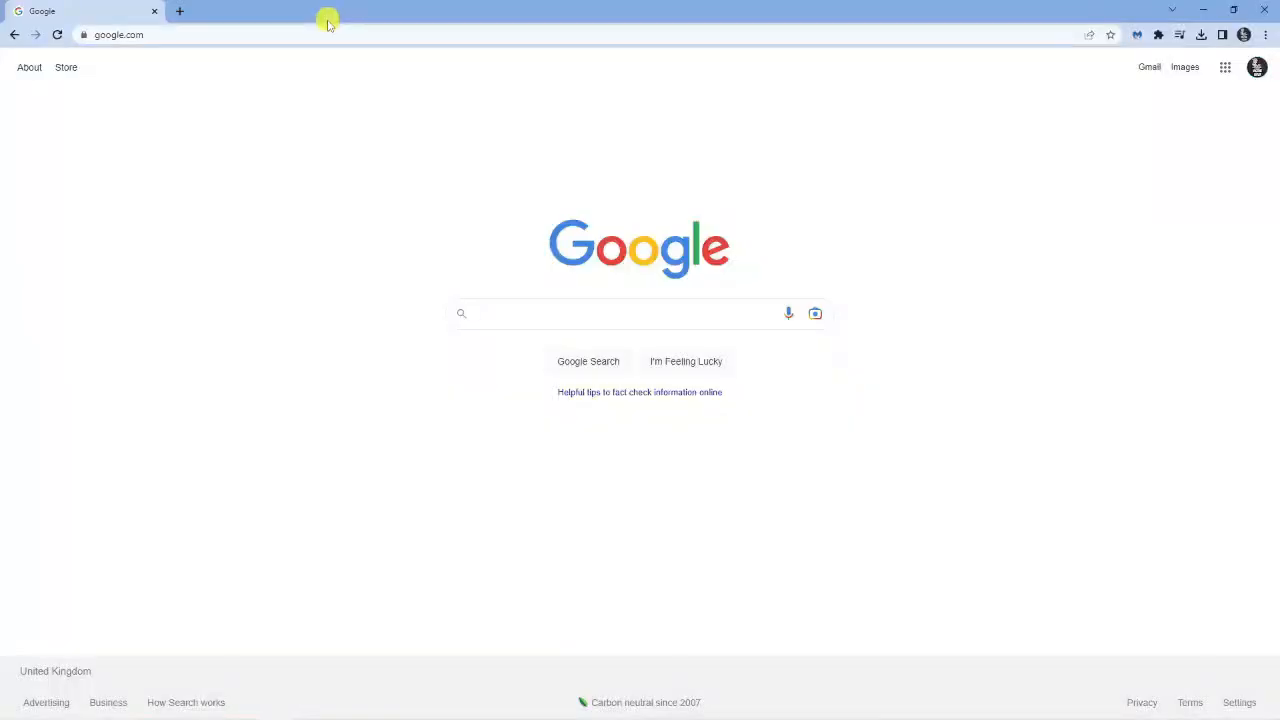
Go to roblox.com, visit Brookhaven RP and start the game.
text(roblox.com)
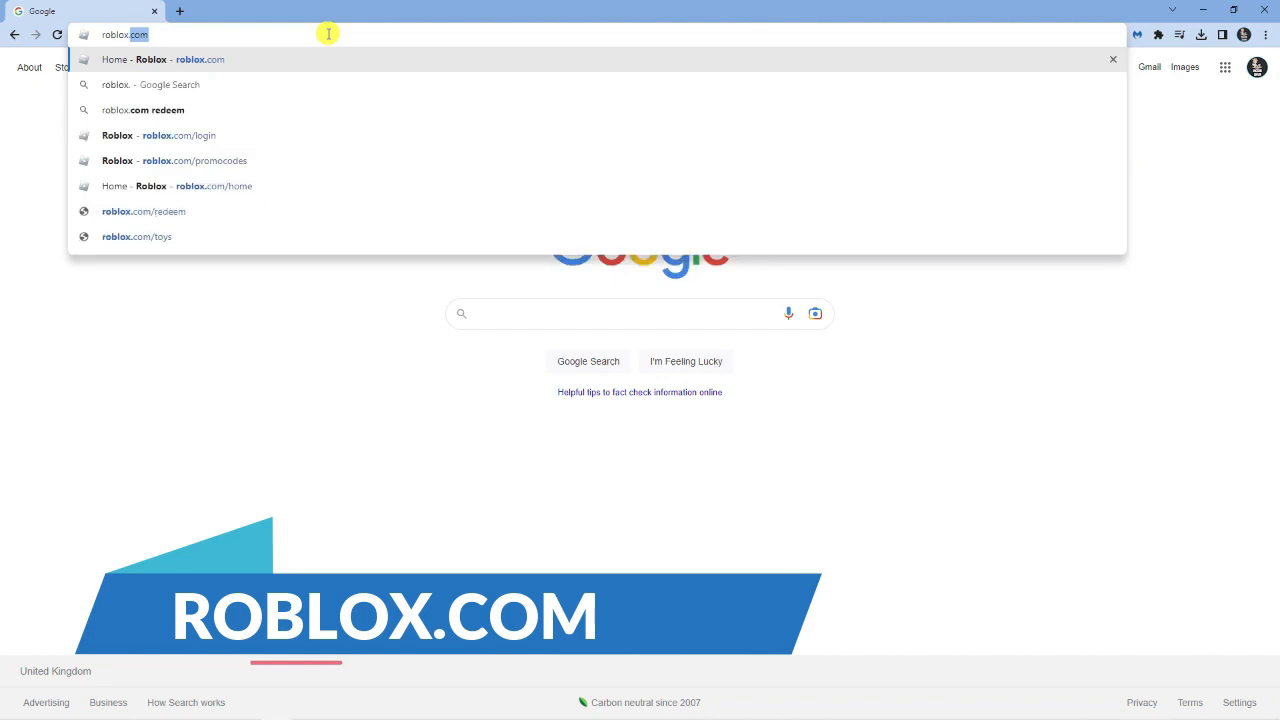
key(enter)
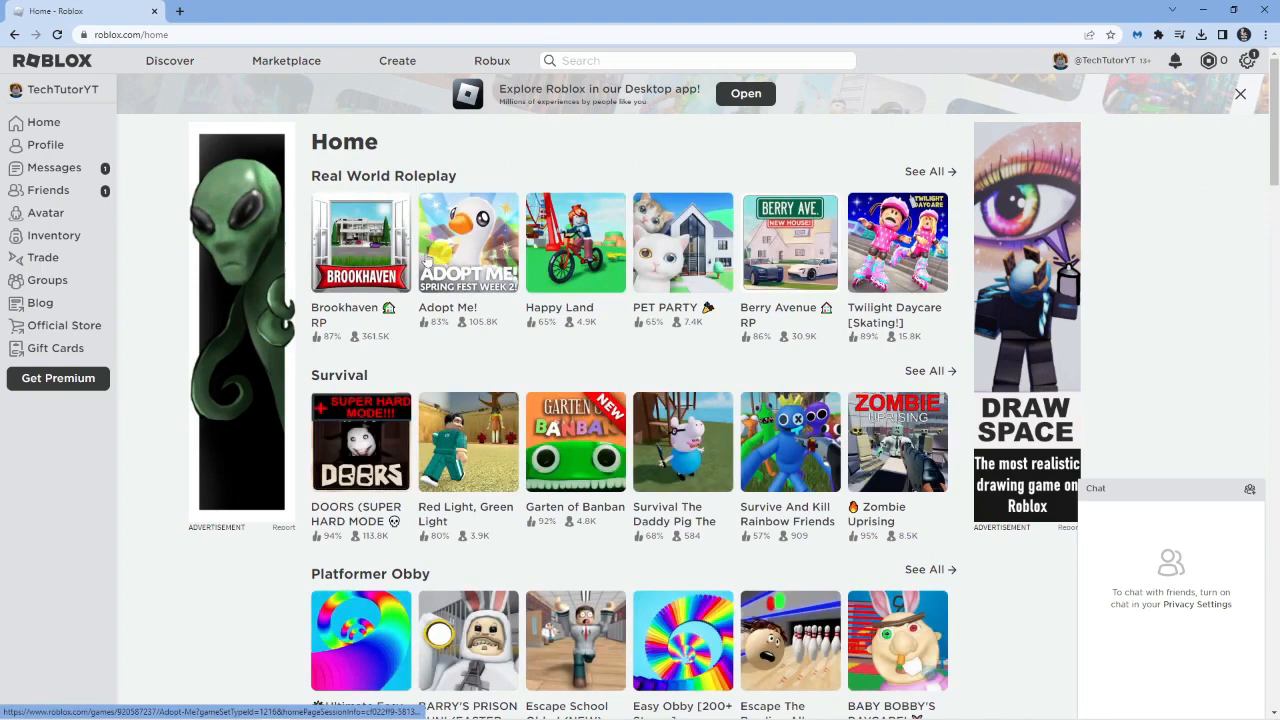
click(360, 242)
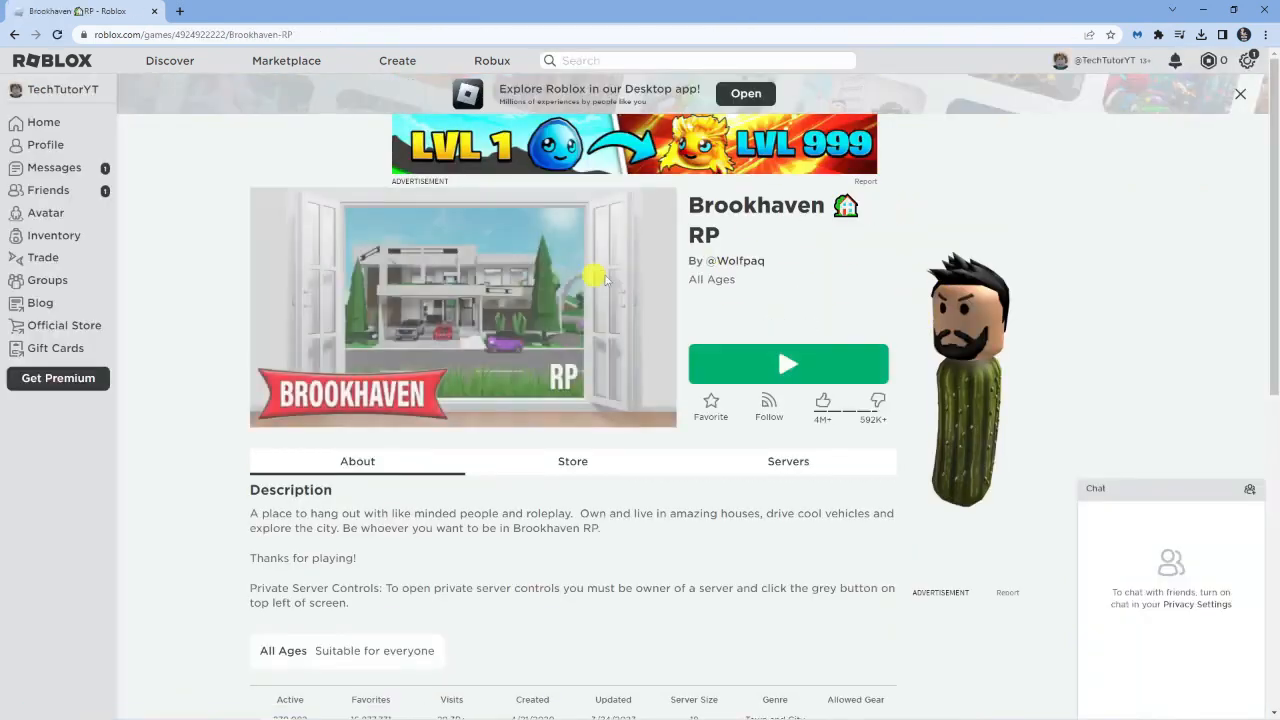
click(788, 364)
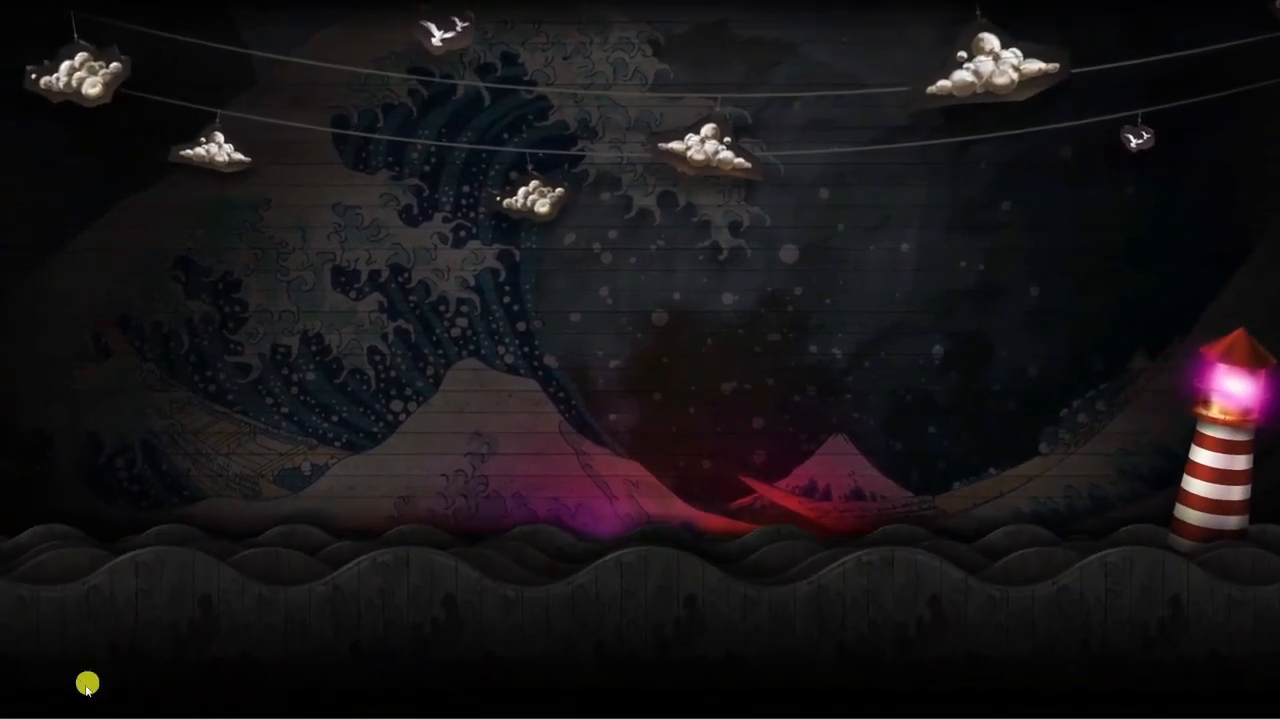
Search 'firewall & network protection' and show the firewall's allowed applications list.
click(42, 684)
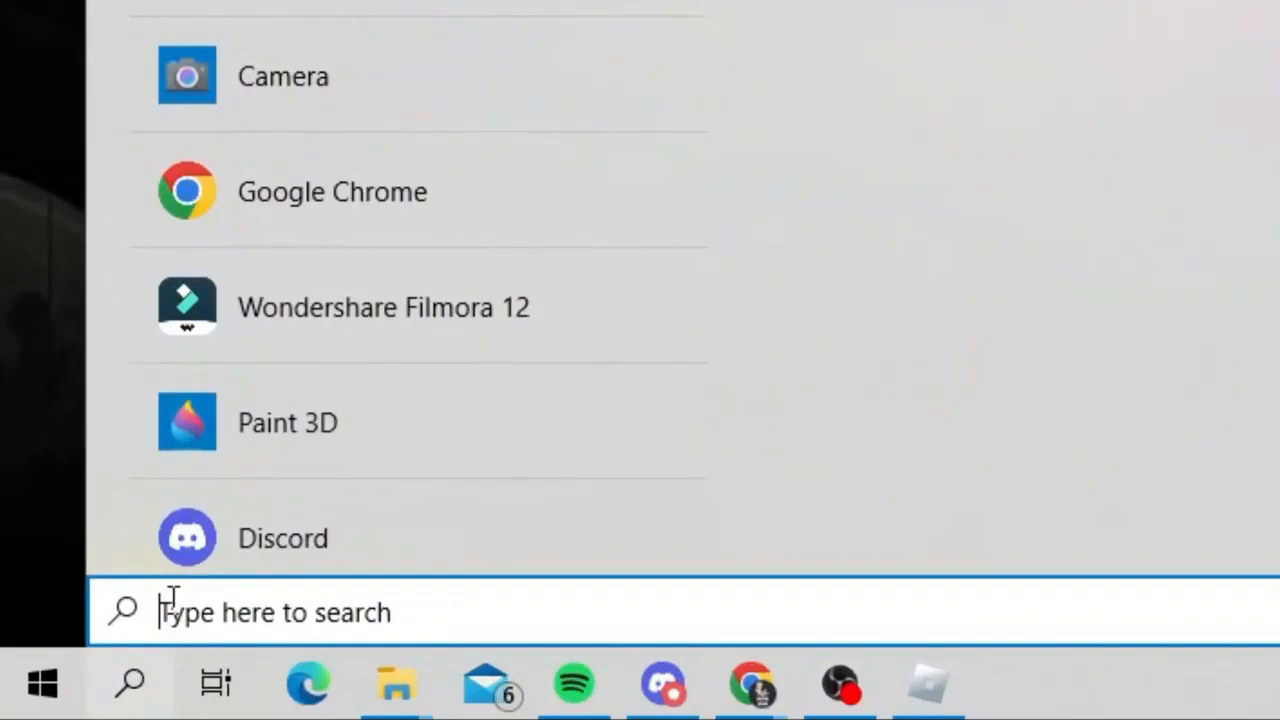
text(firewall & network protection)
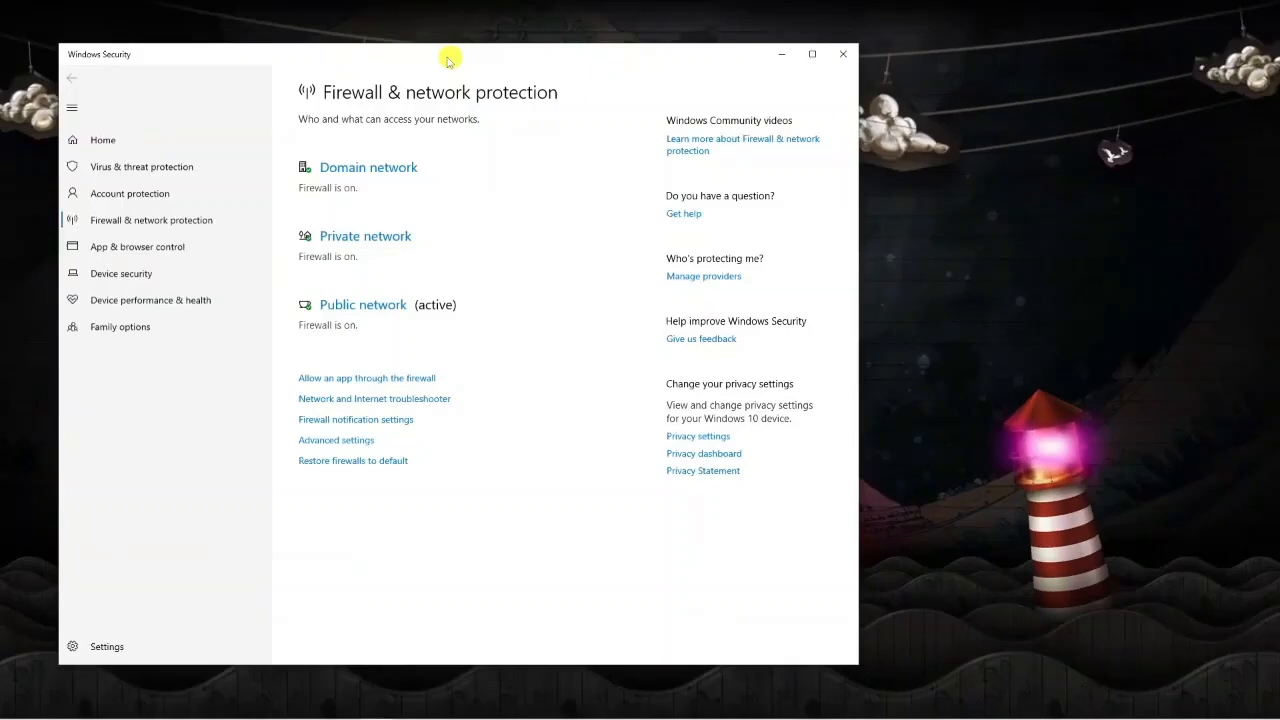
drag(450, 56, 576, 88)
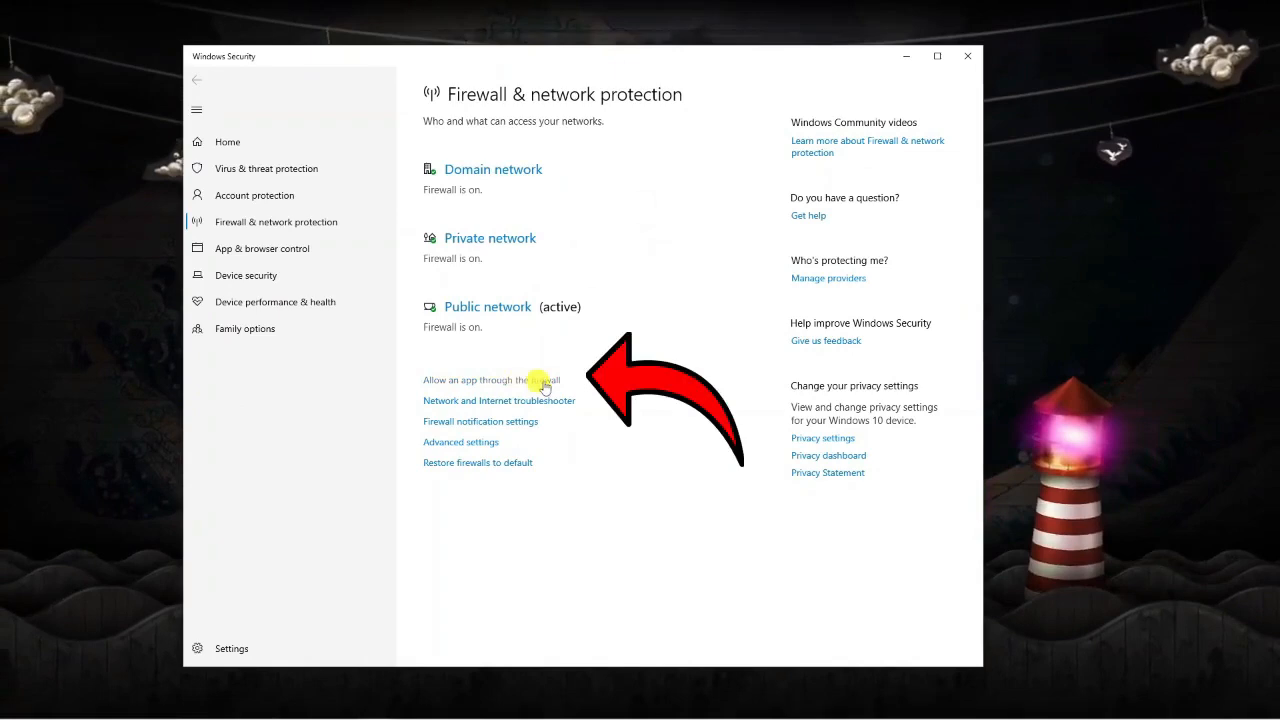
click(478, 380)
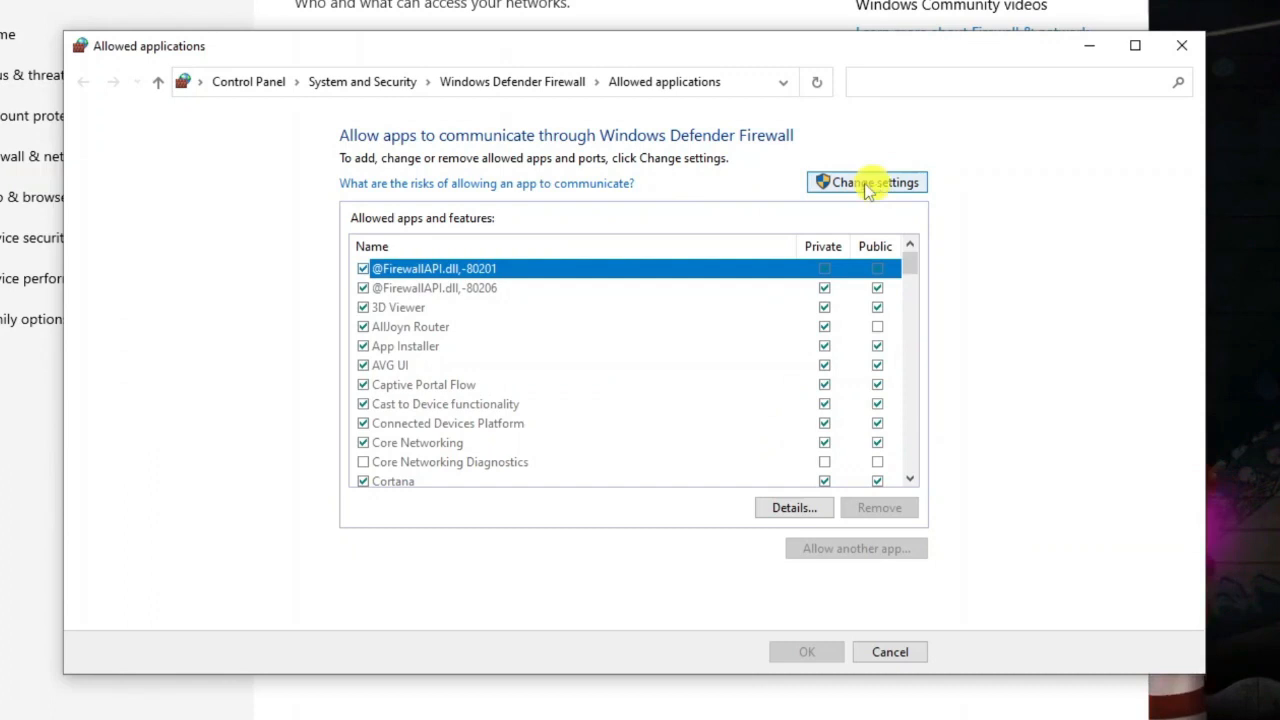
Unlock the allowed apps list, tick Private for Roblox alongside Public, and confirm with OK.
click(866, 182)
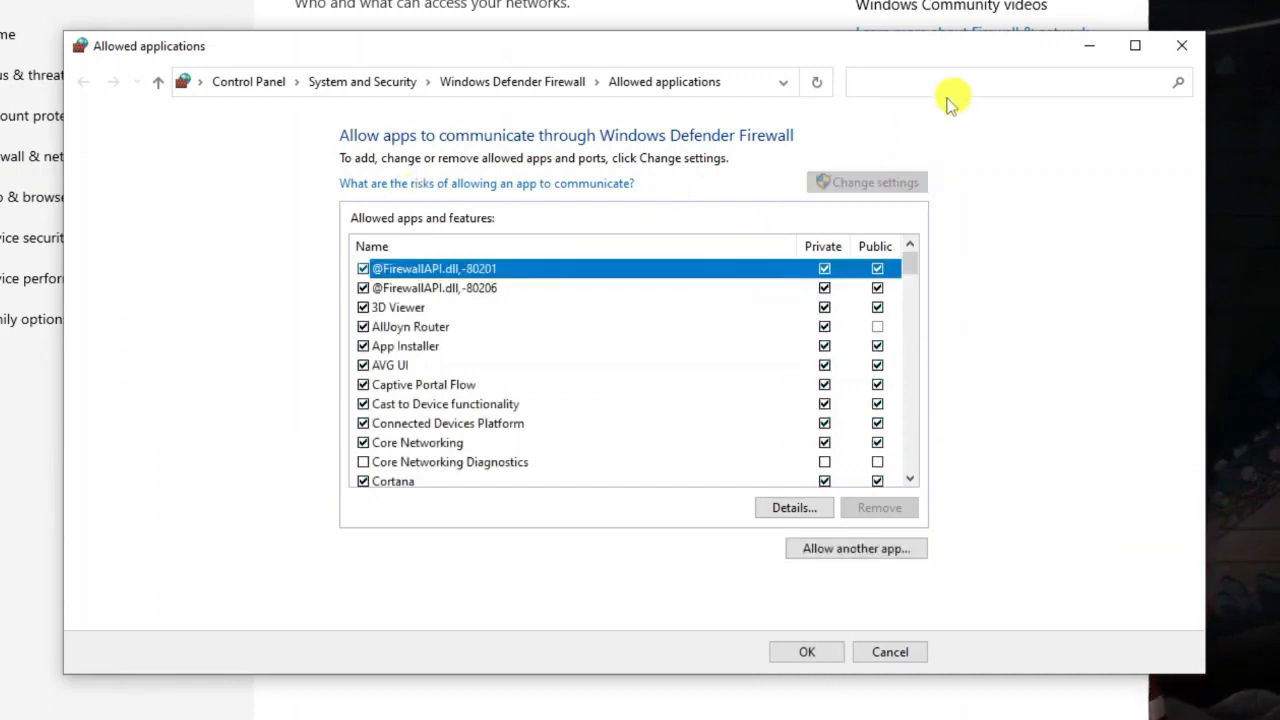
mouse_move(836, 188)
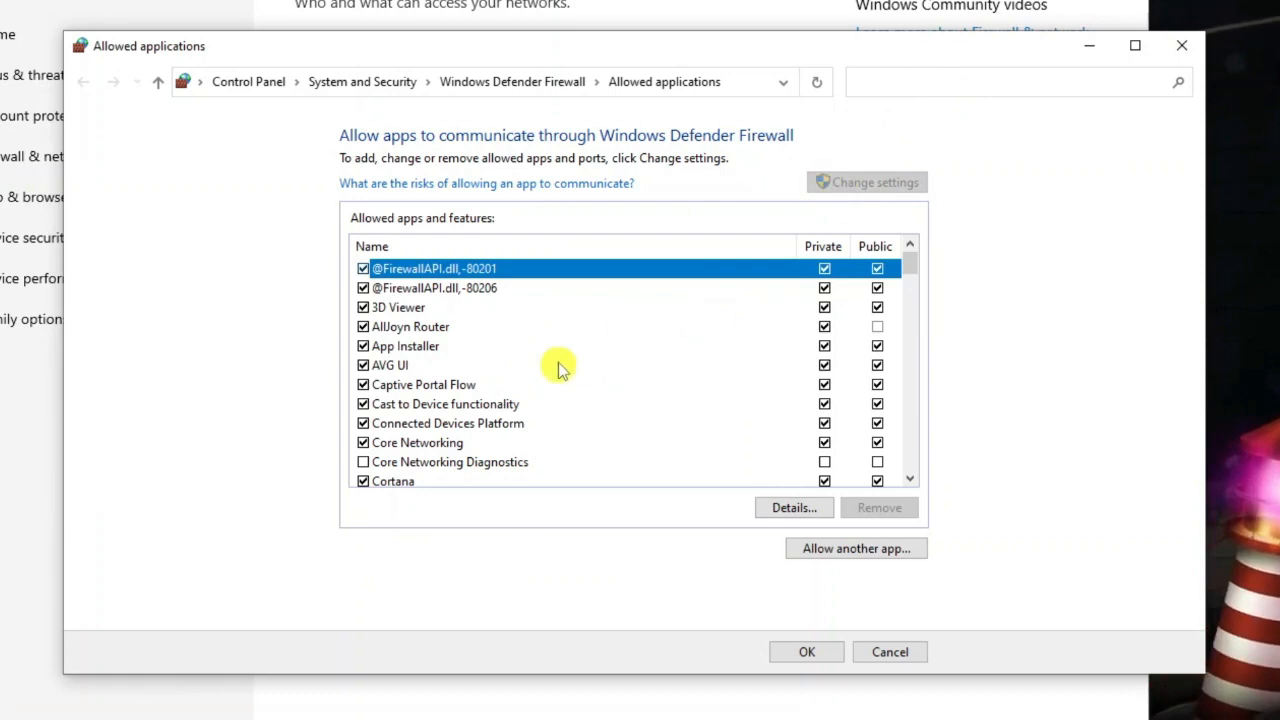
scroll(down, 3)
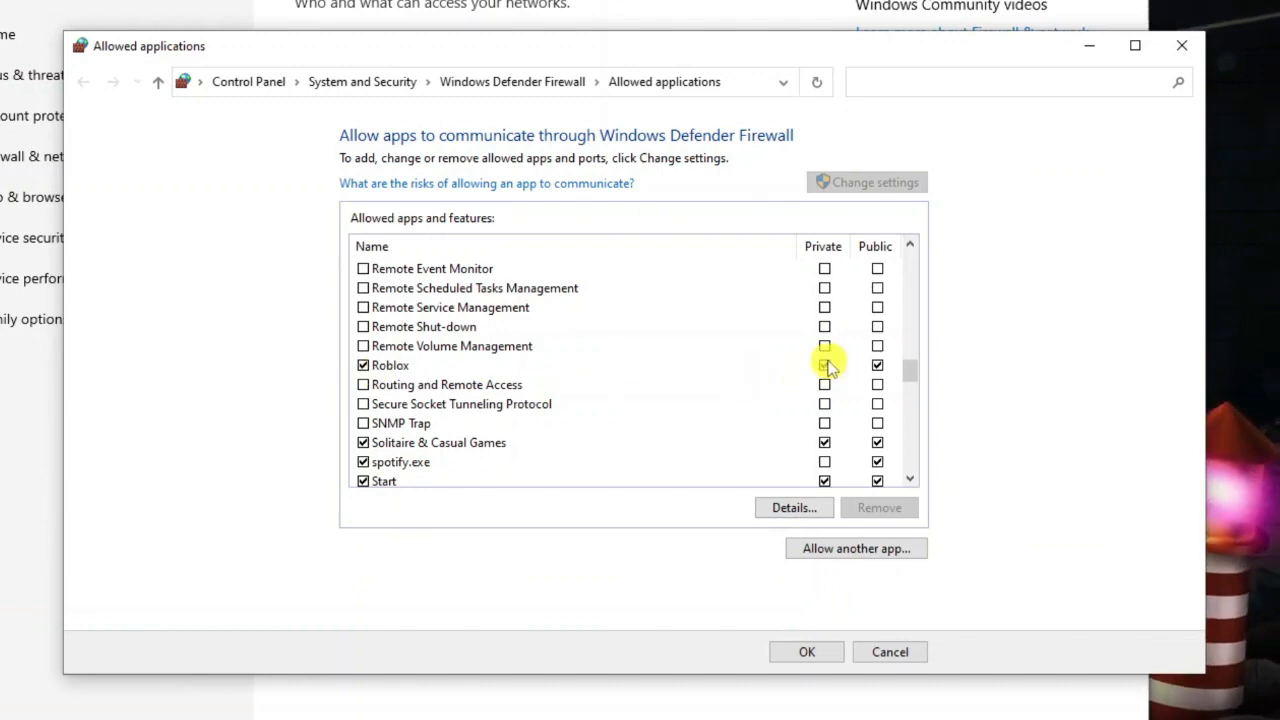
click(824, 364)
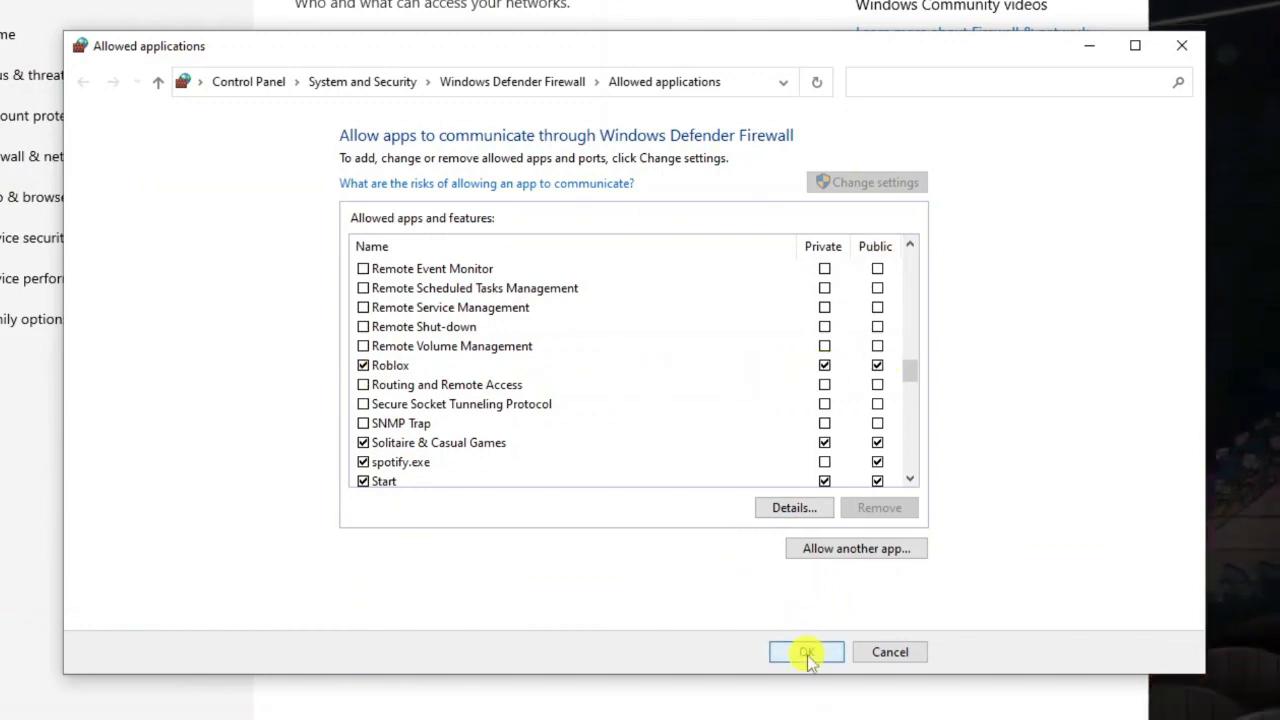
click(806, 652)
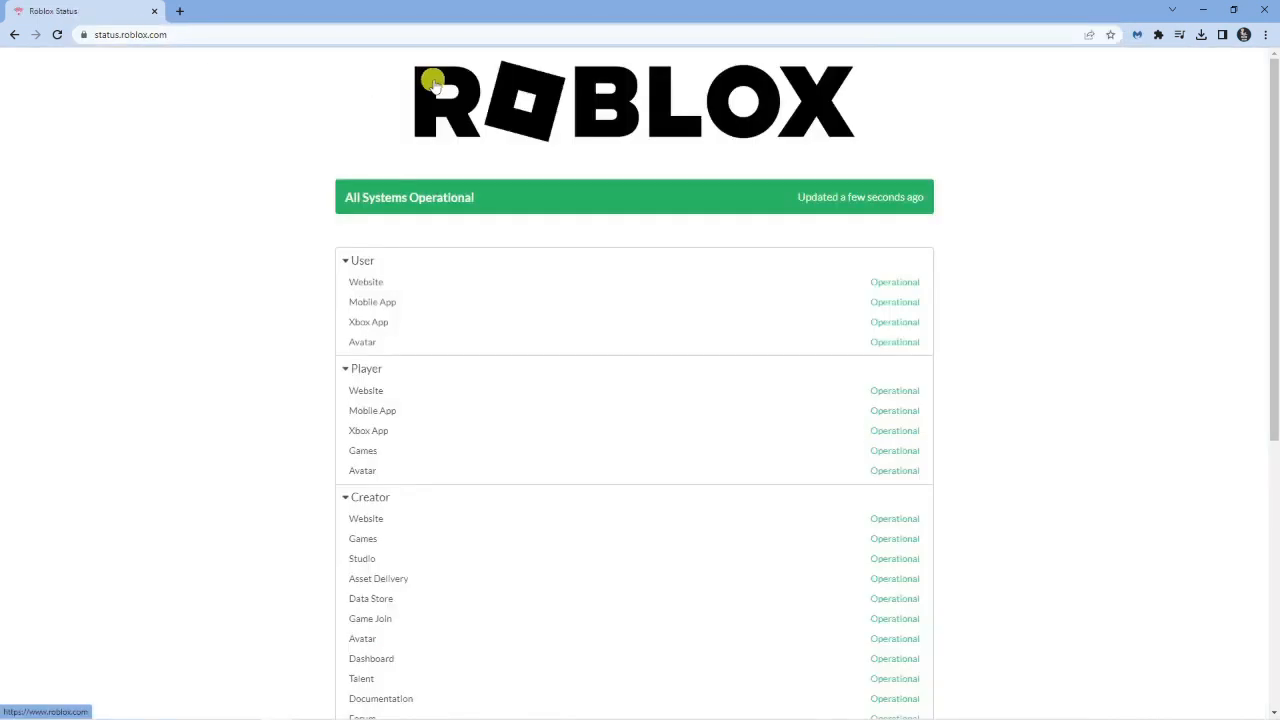
Scroll the Roblox Status page down to the last-30-days incident history.
scroll(down, 3)
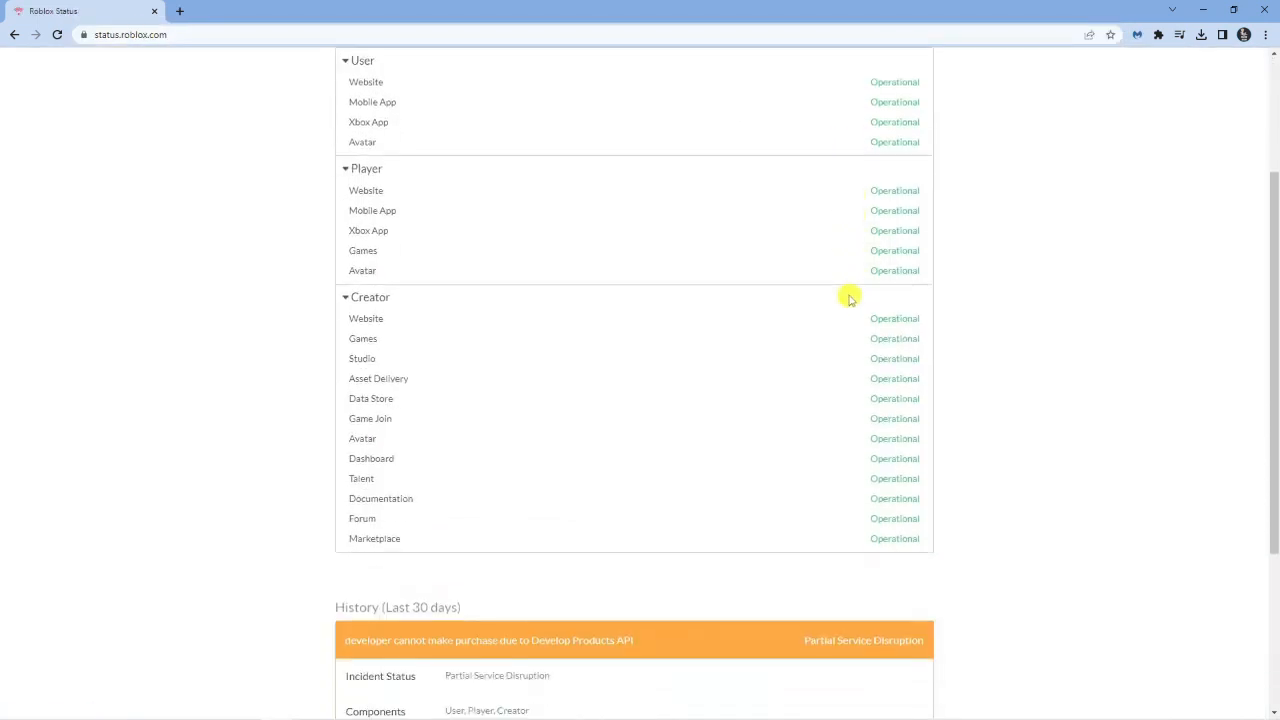
scroll(down, 3)
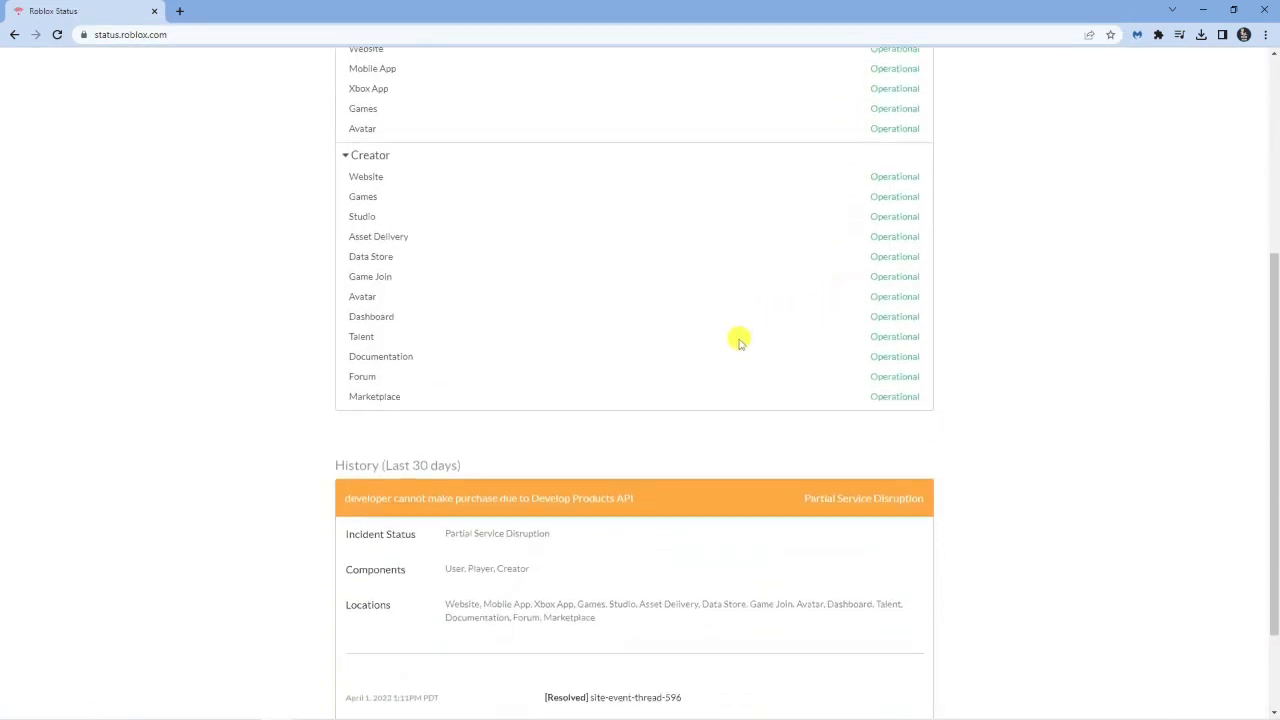
scroll(down, 3)
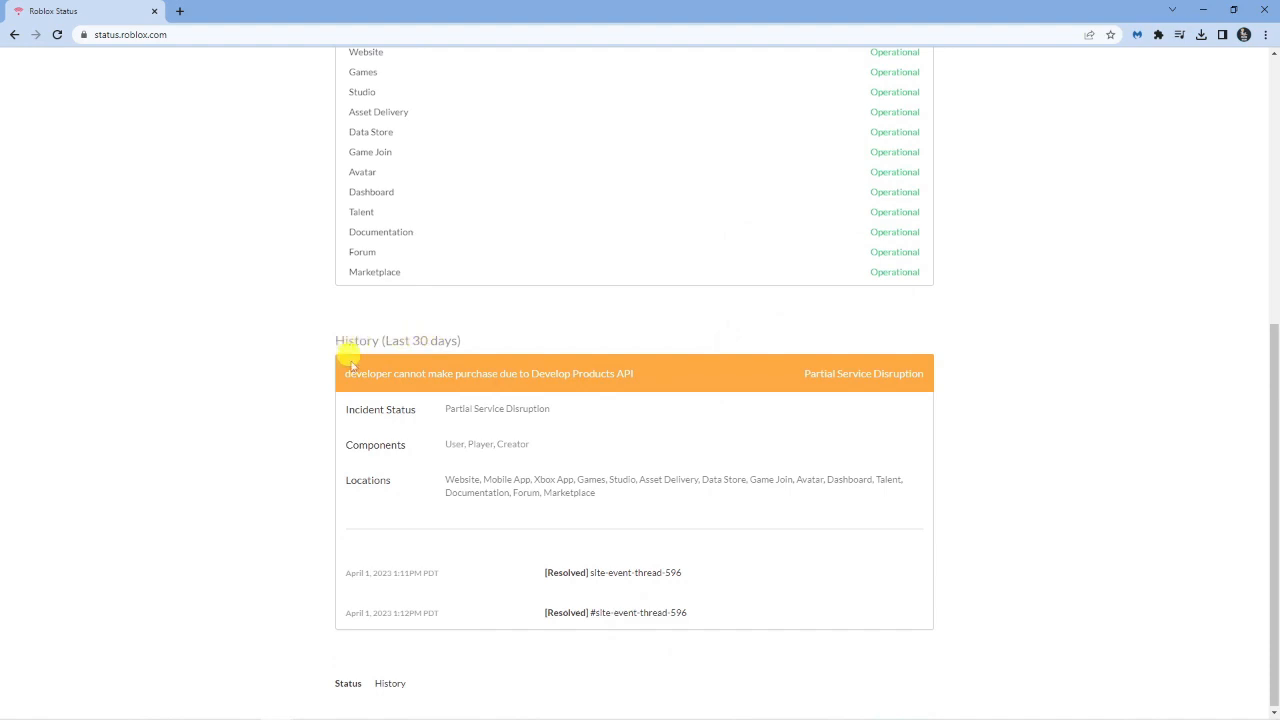
mouse_move(884, 390)
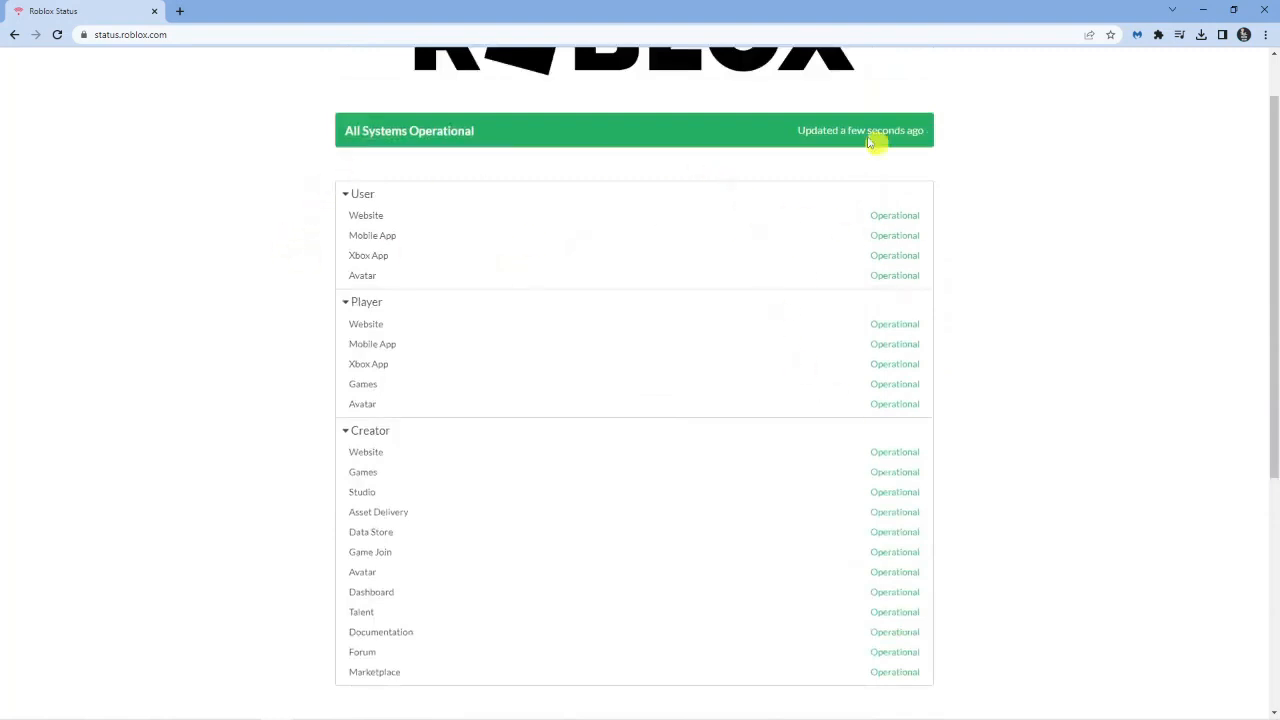
mouse_move(904, 204)
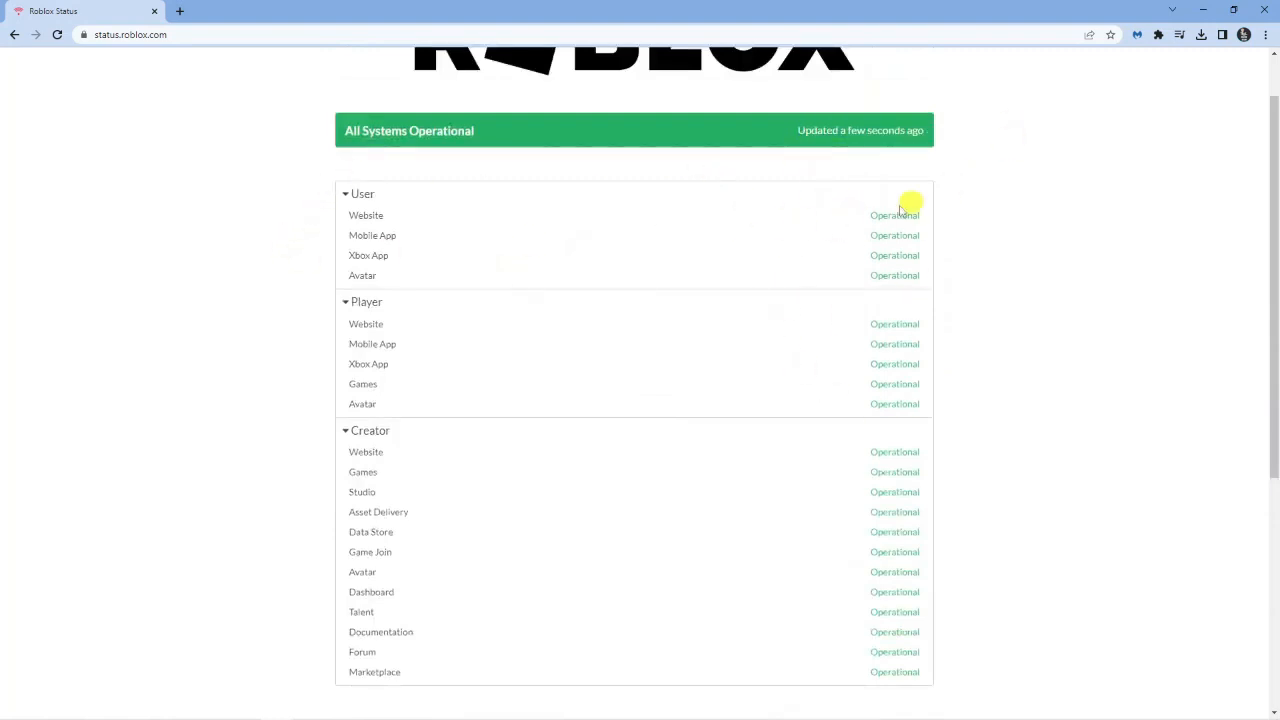
scroll(down, 3)
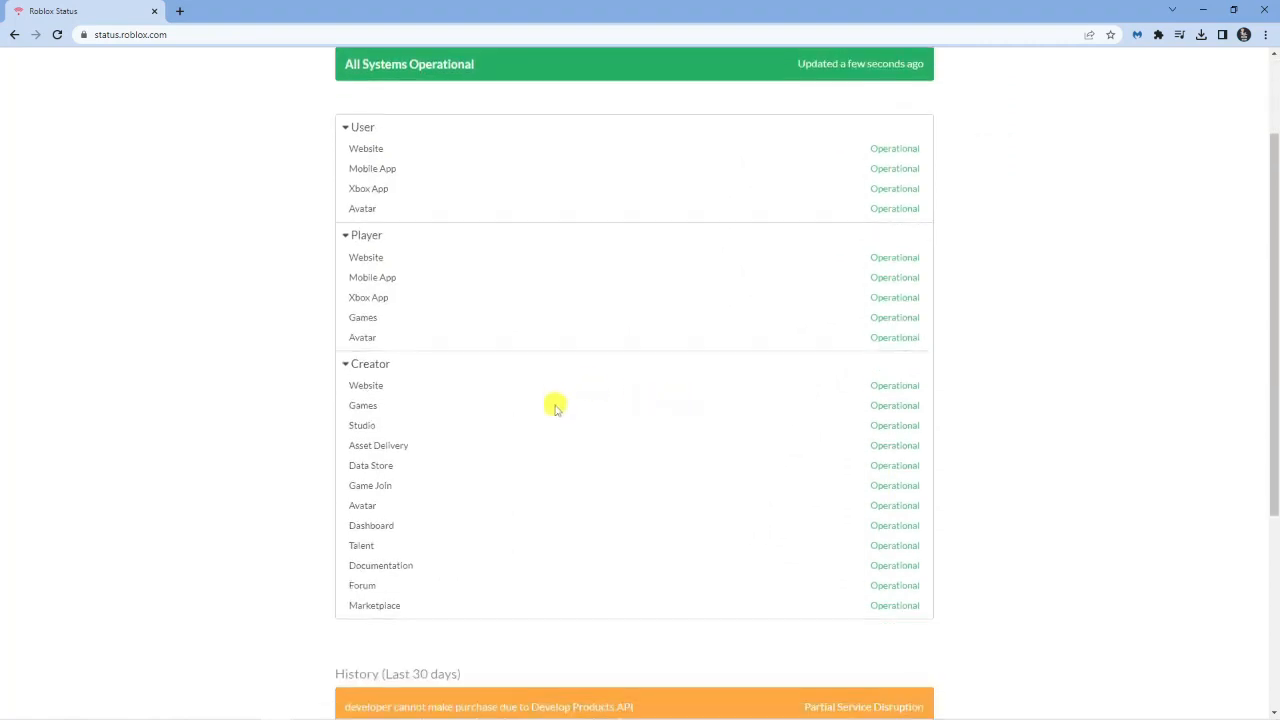
mouse_move(436, 412)
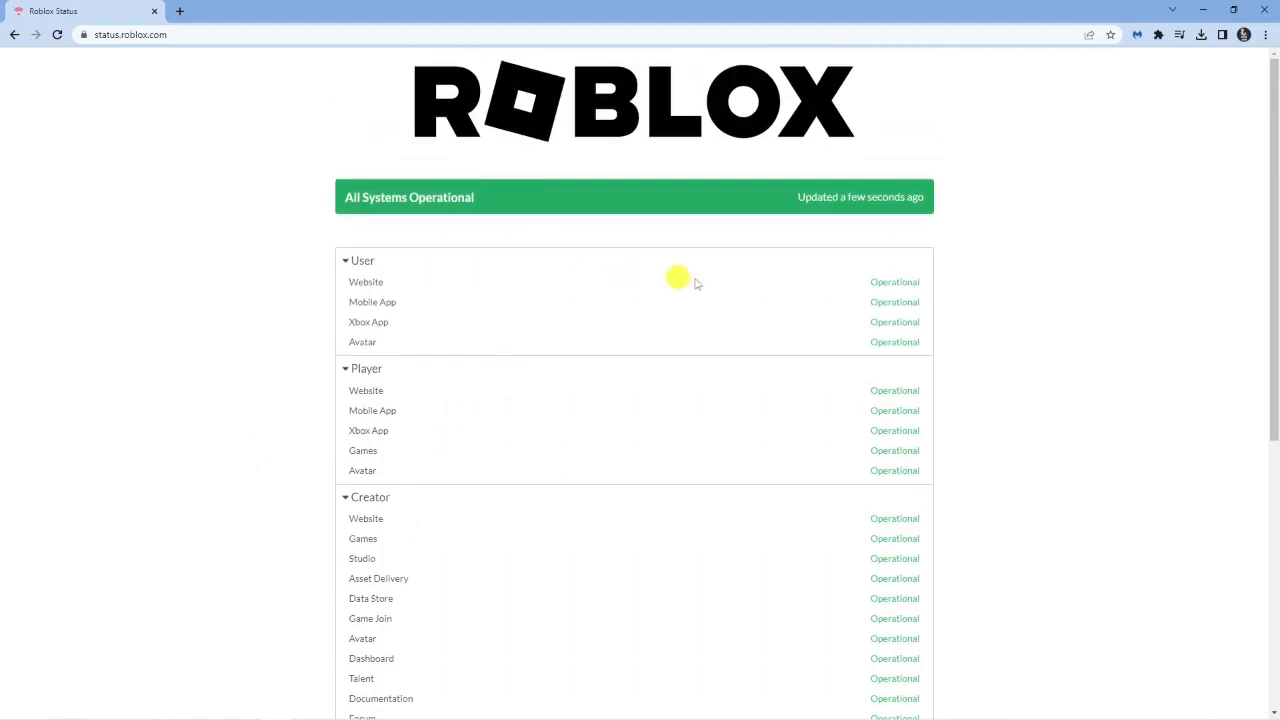
mouse_move(956, 264)
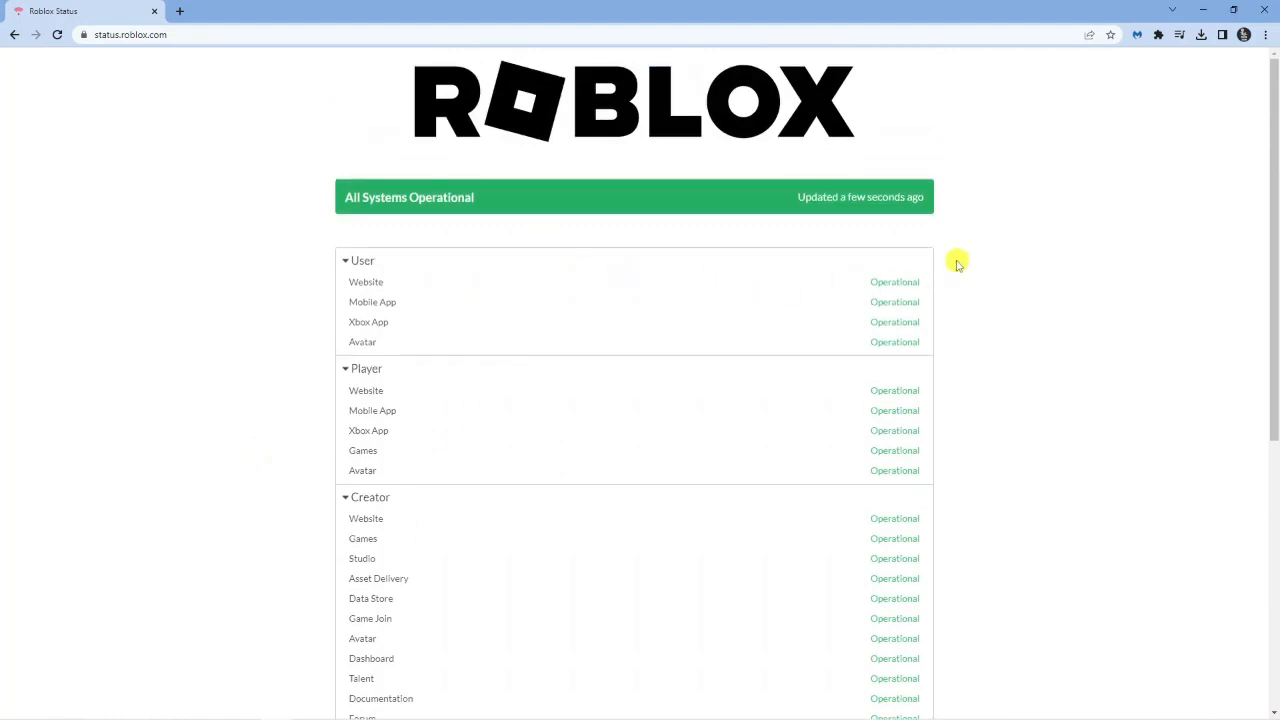
mouse_move(964, 280)
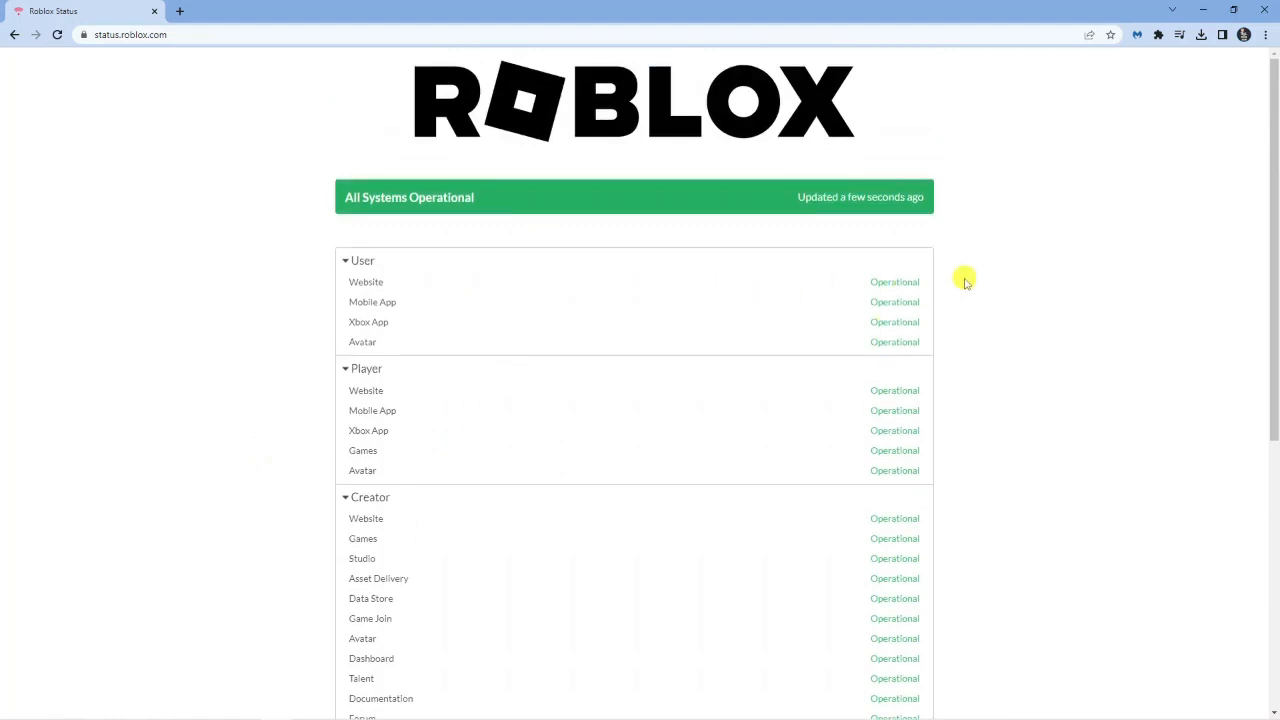
mouse_move(864, 288)
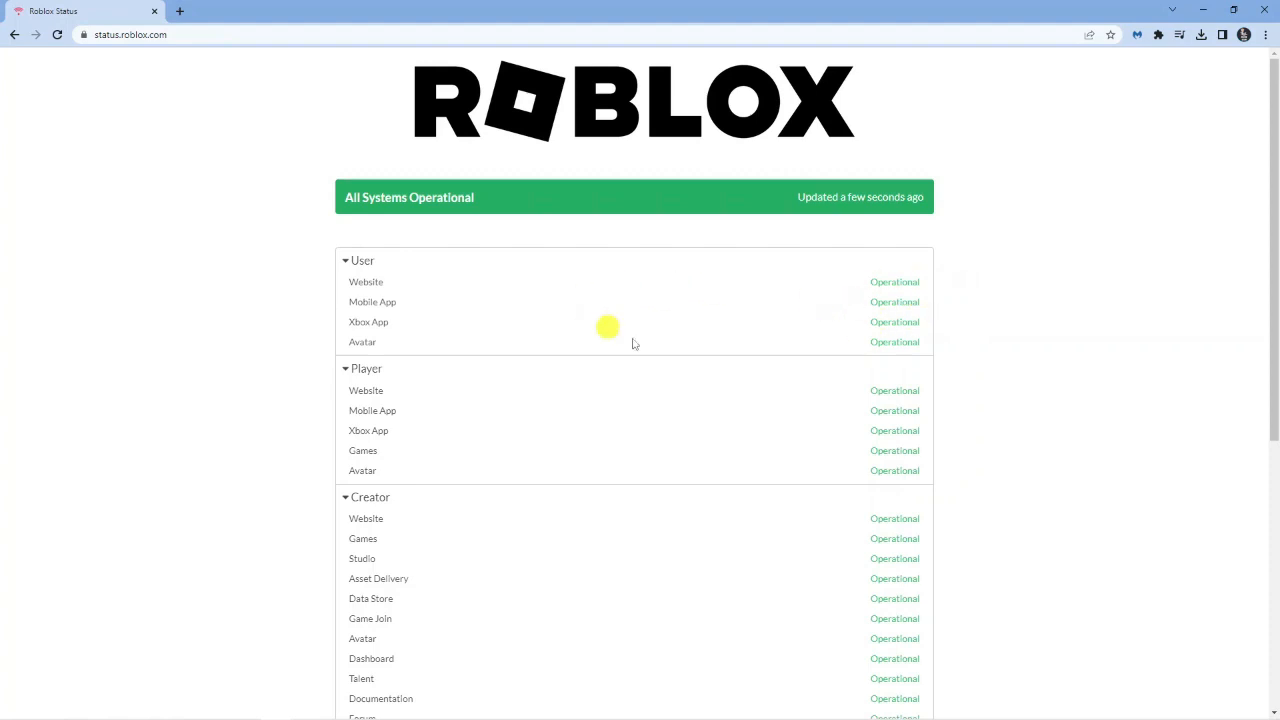
mouse_move(456, 130)
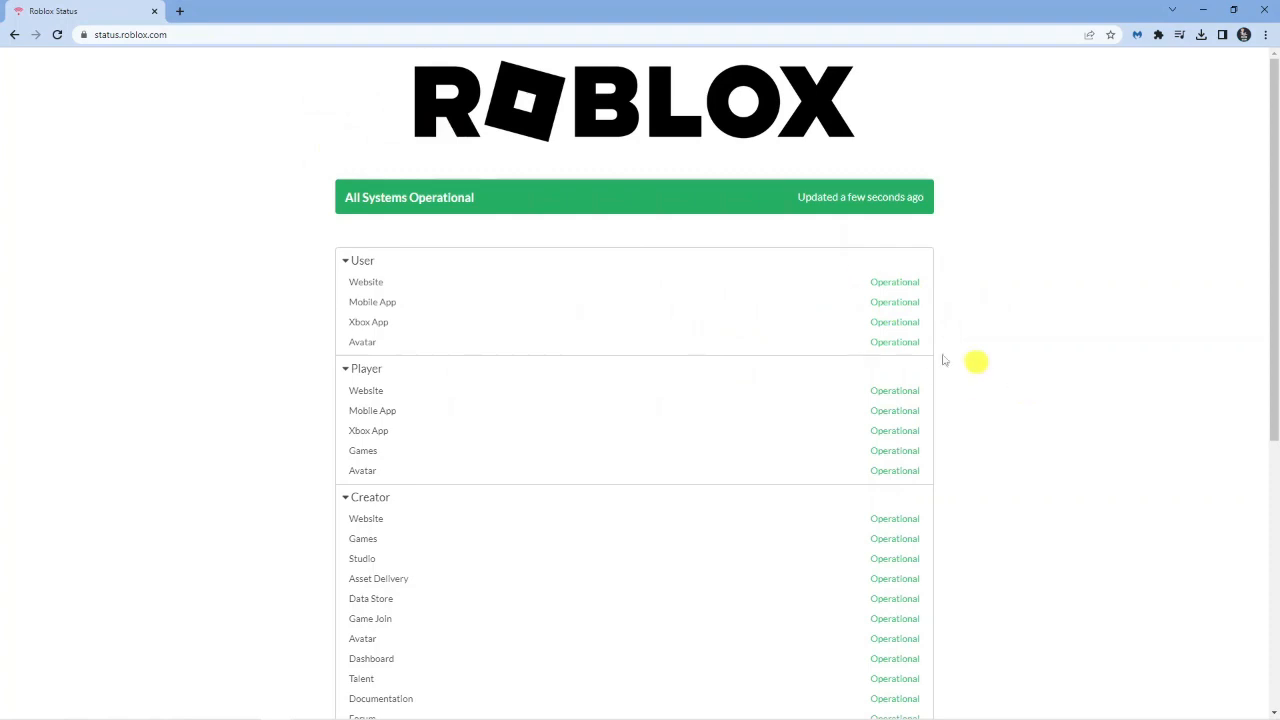
mouse_move(1046, 328)
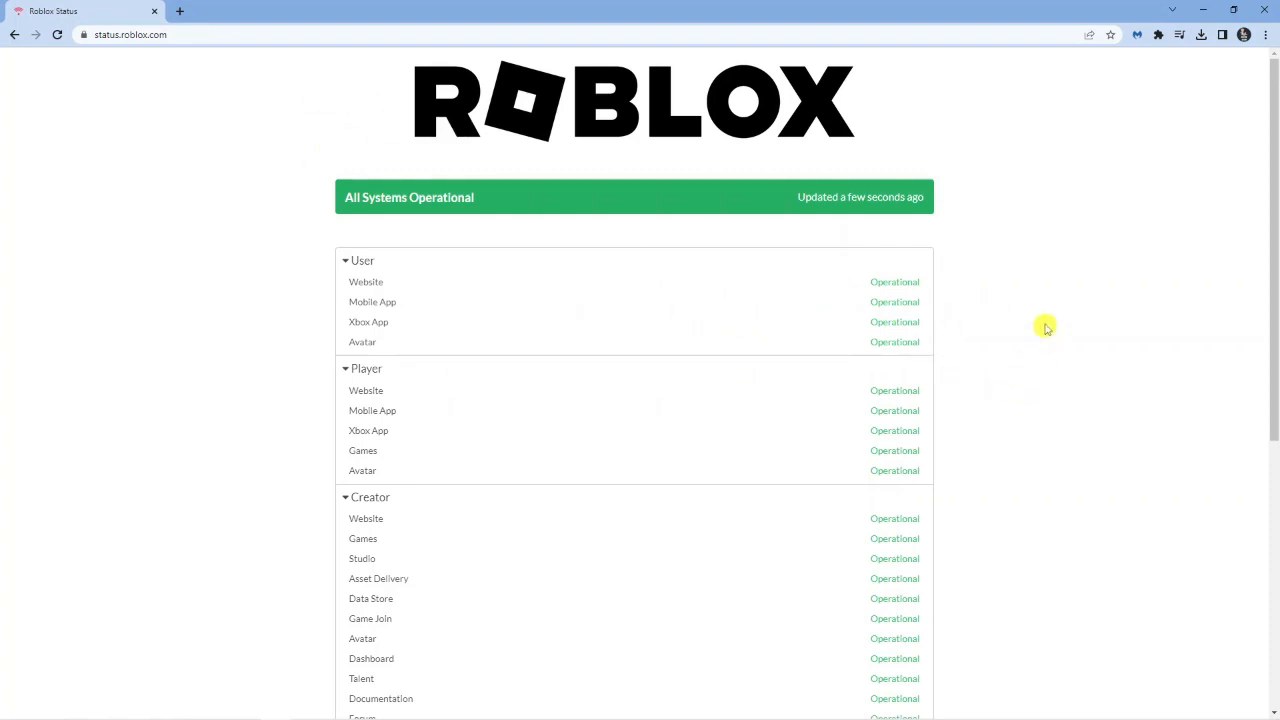